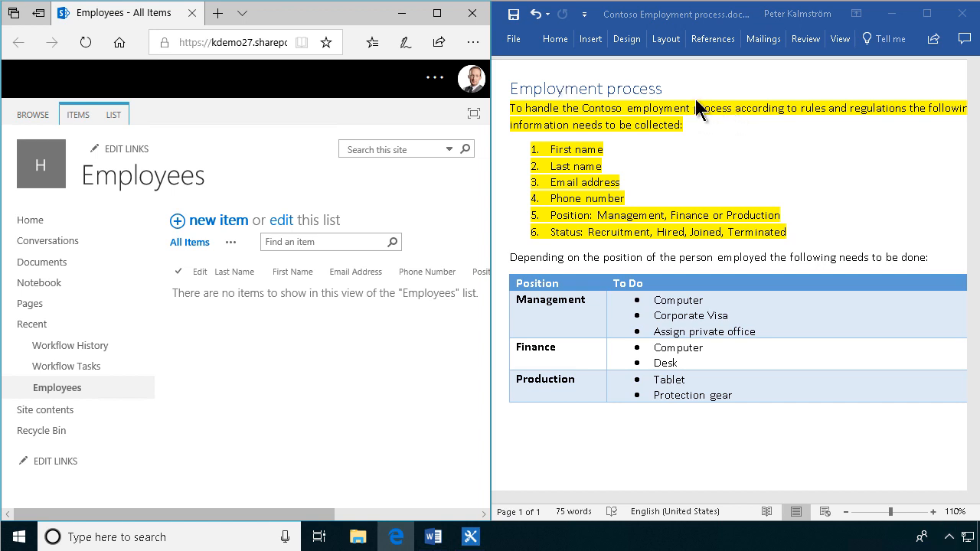
mouse_move(686, 104)
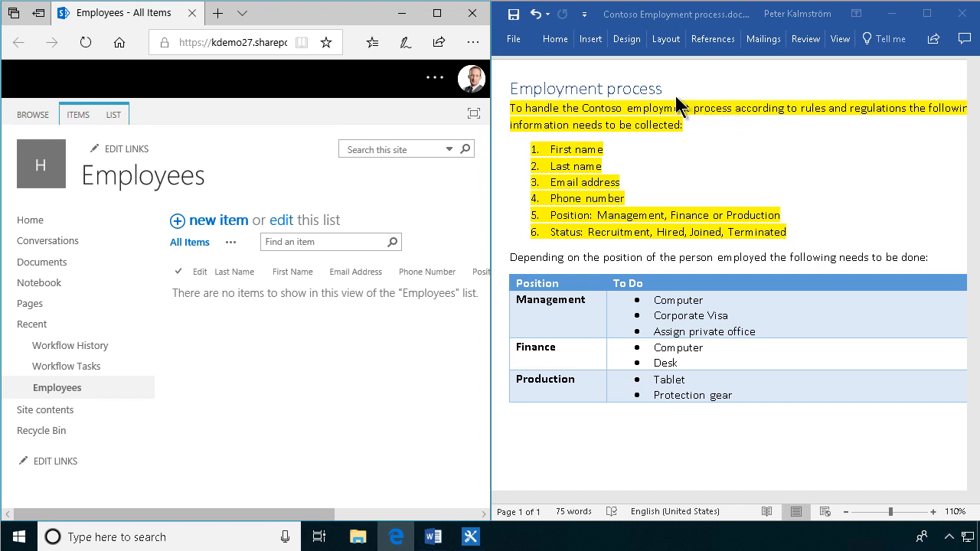
mouse_move(141, 192)
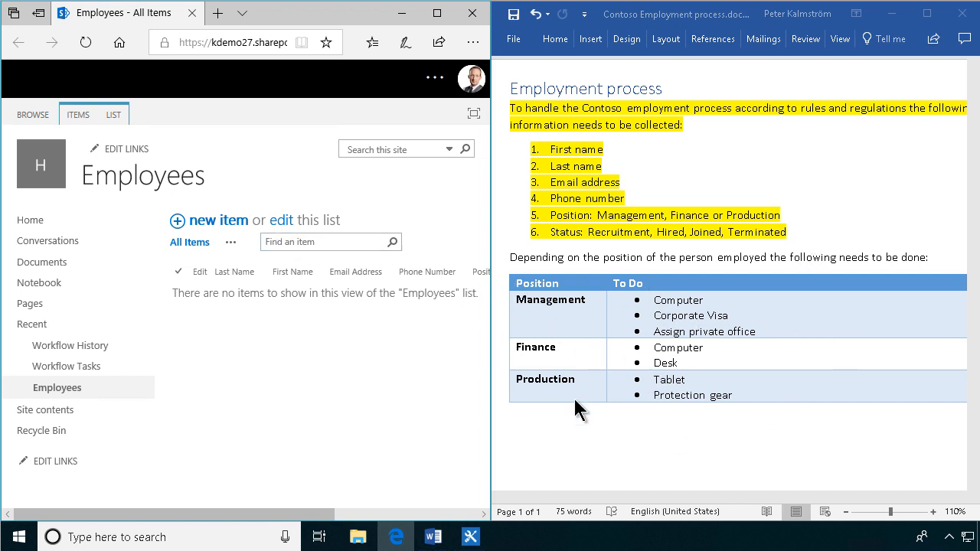
mouse_move(569, 443)
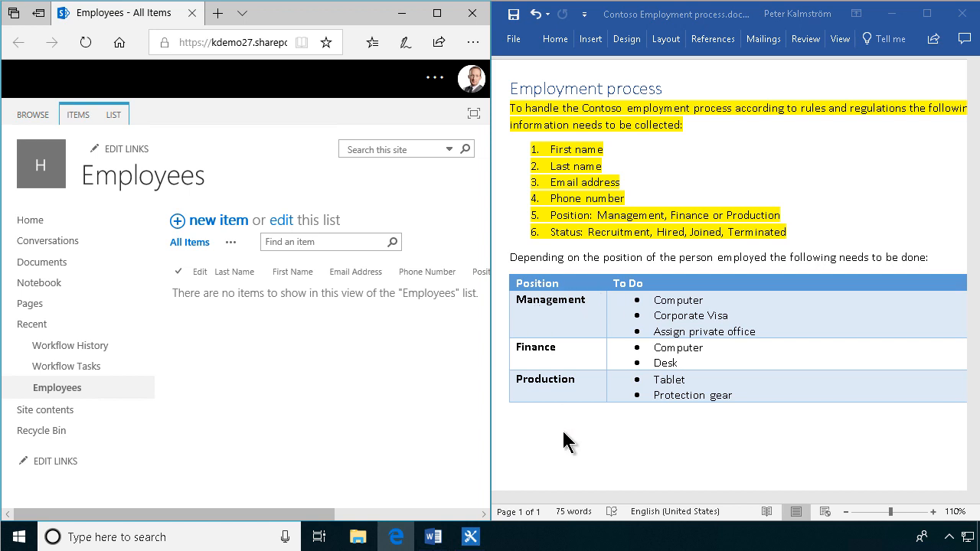
mouse_move(558, 349)
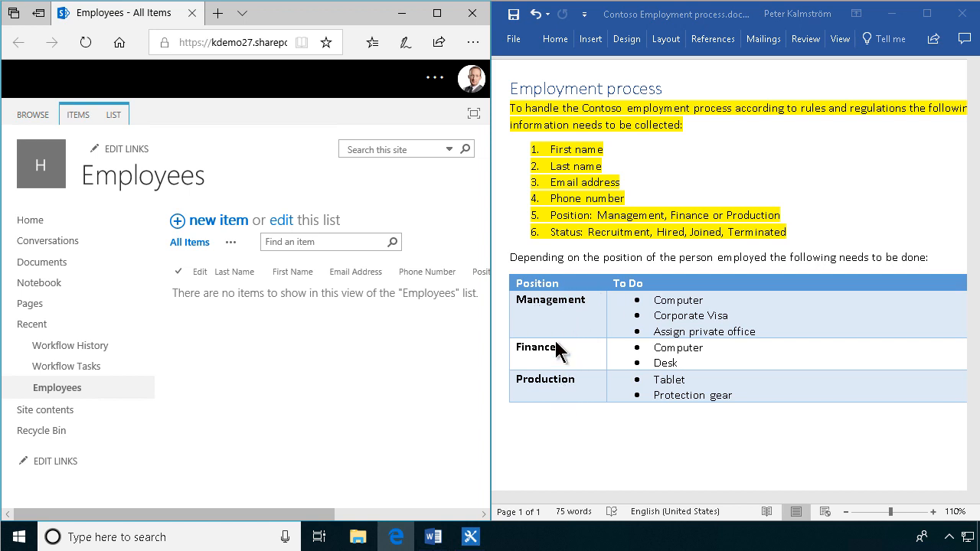
mouse_move(419, 367)
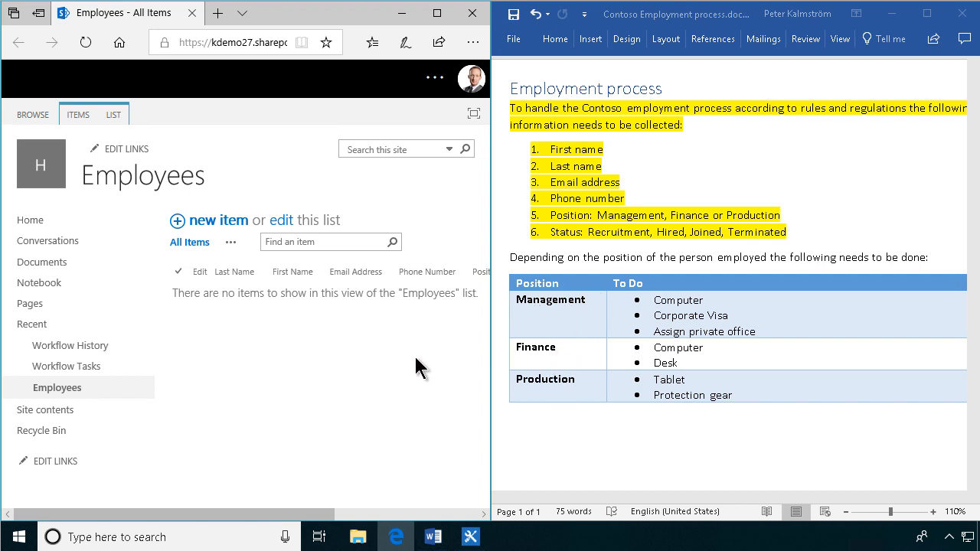
mouse_move(470, 536)
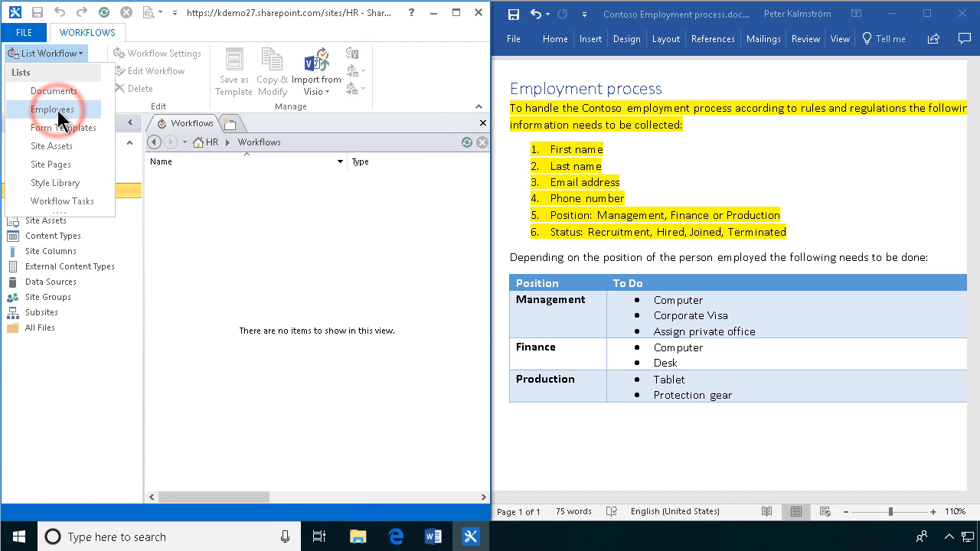
Create a SharePoint 2013 list workflow named Assign New Employee Tasks on the Employees list
click(43, 52)
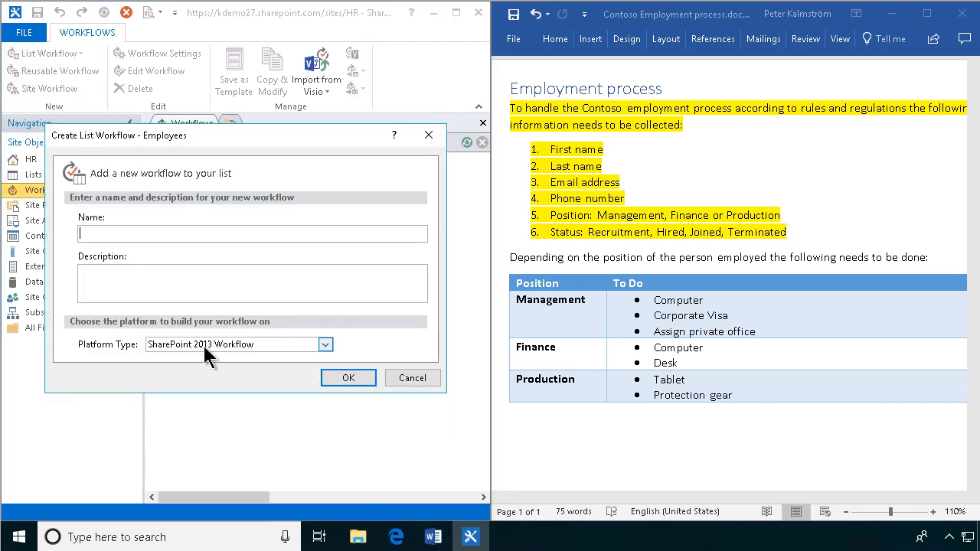
mouse_move(232, 365)
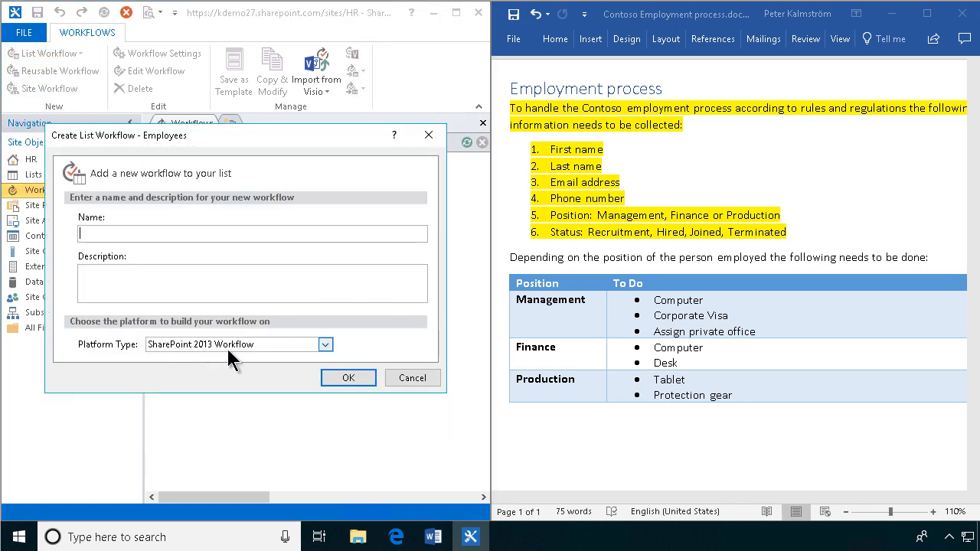
click(325, 343)
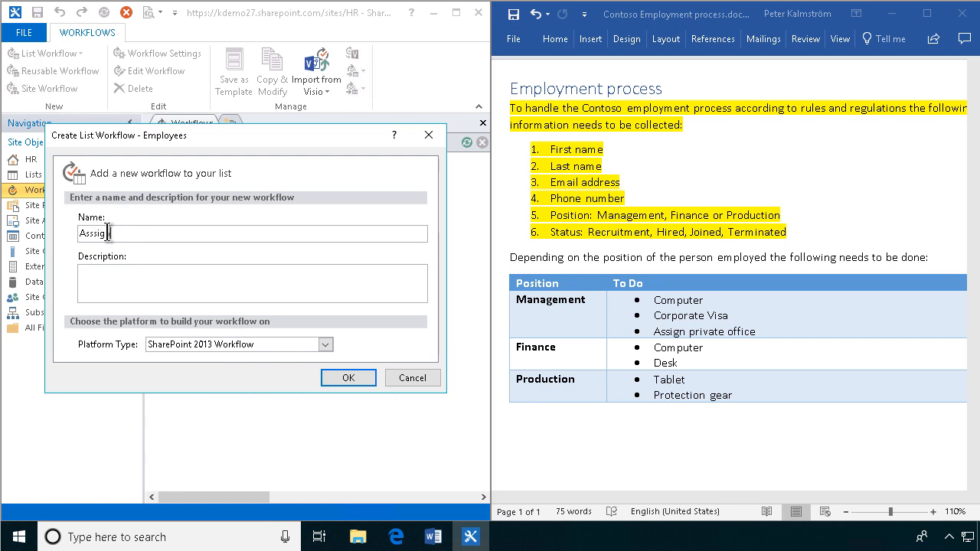
text(Employee Tasks)
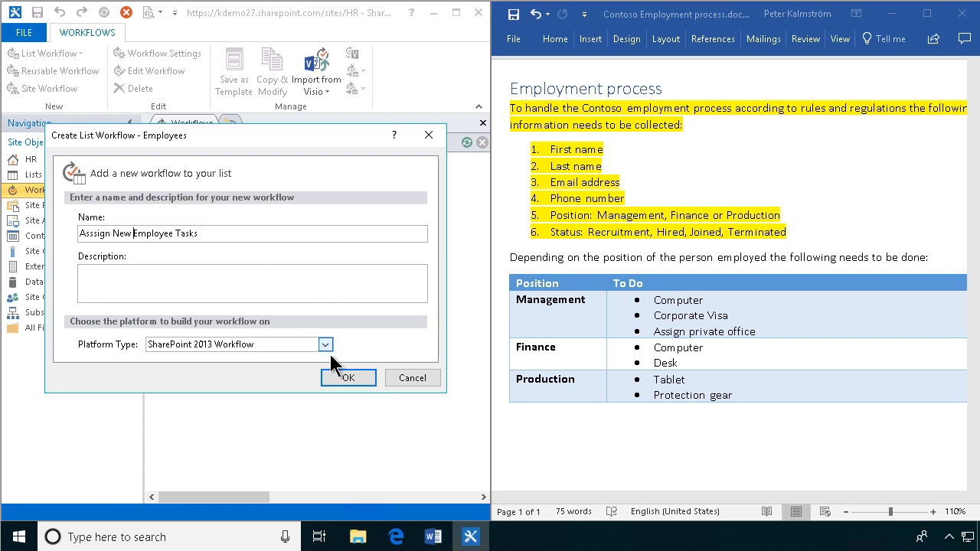
click(347, 376)
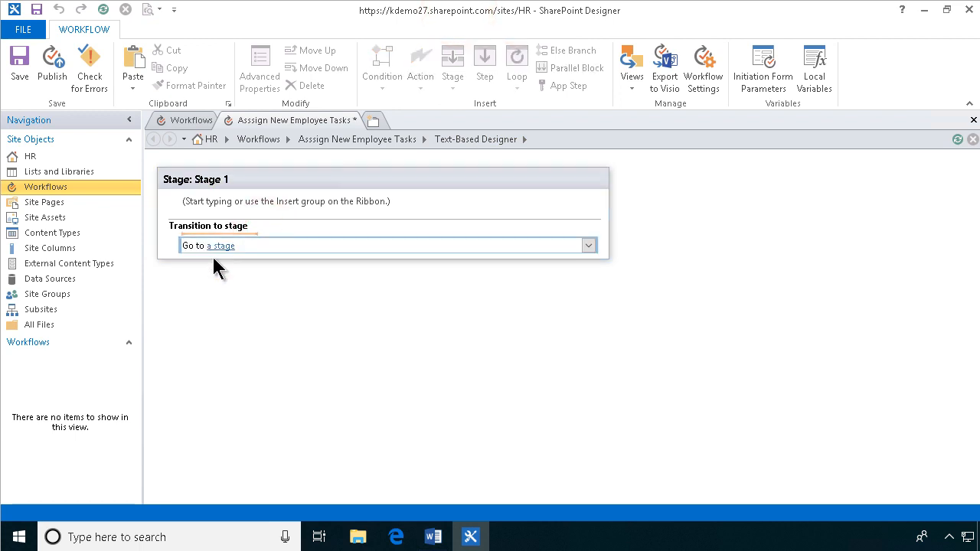
Enable automatic start when an item is created, then return to the workflow editor
click(279, 245)
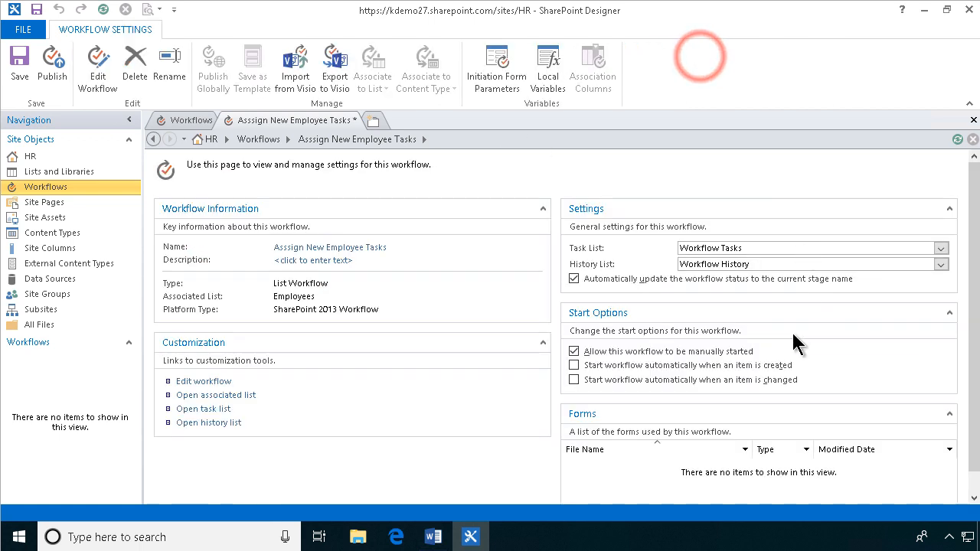
click(574, 365)
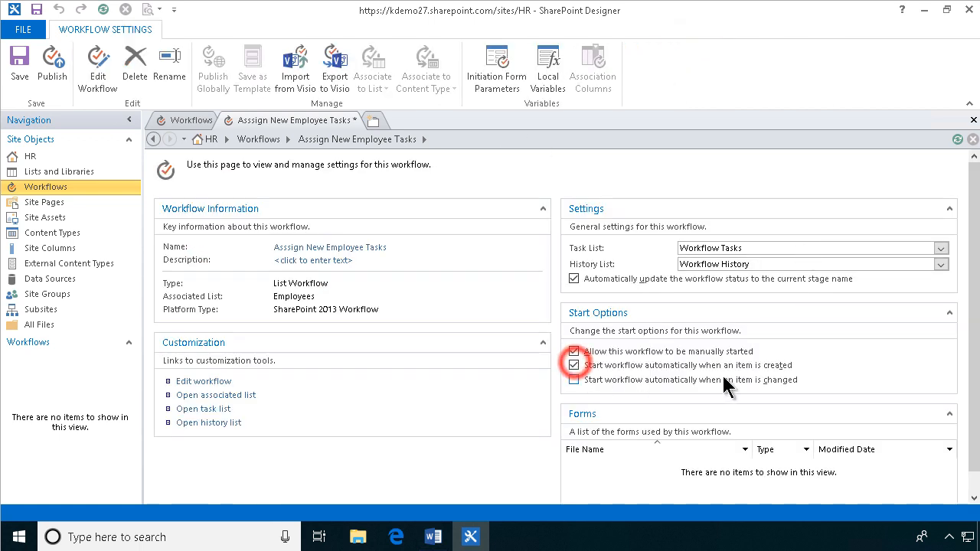
click(574, 358)
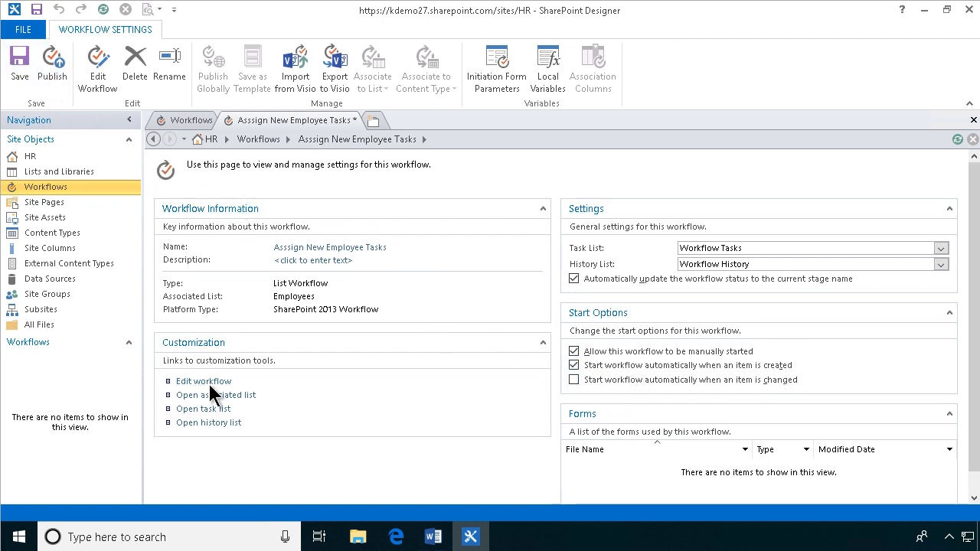
click(202, 380)
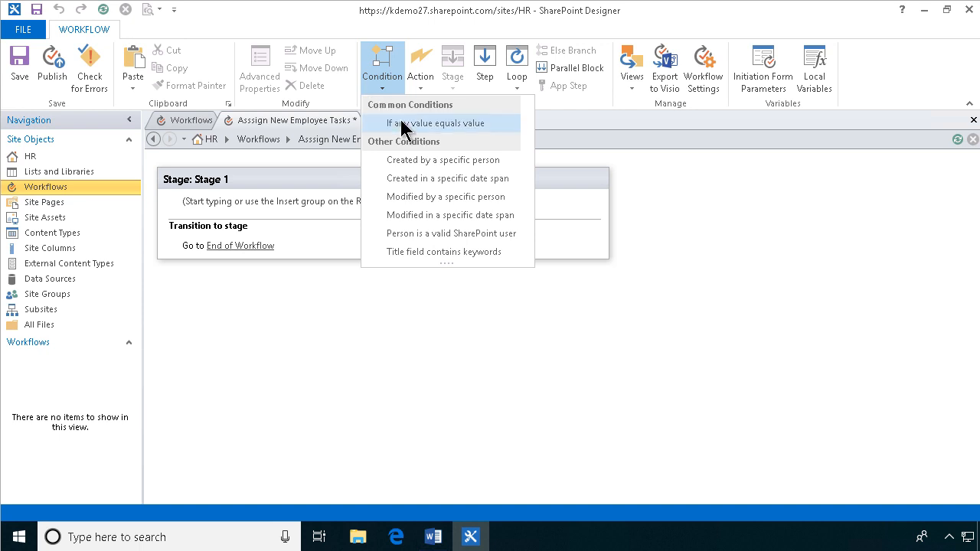
mouse_move(433, 536)
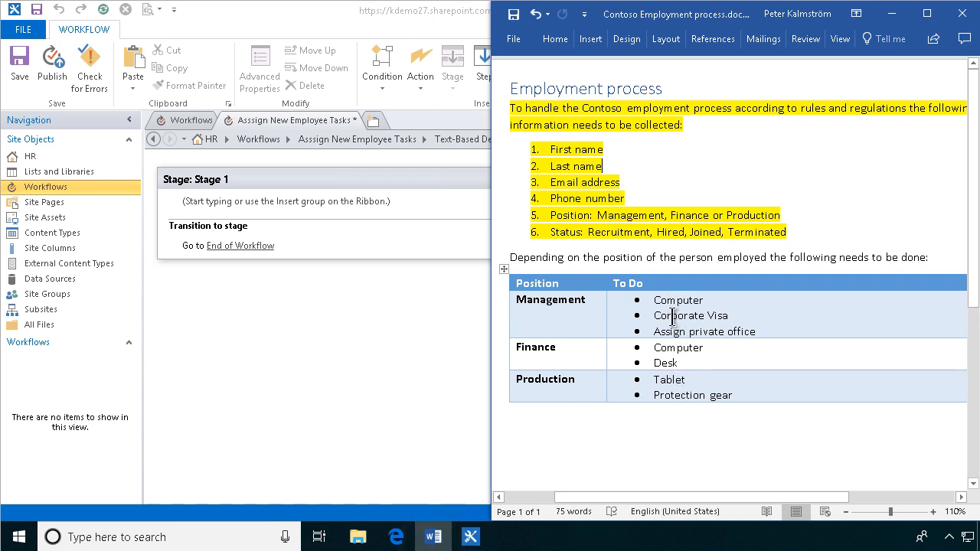
mouse_move(640, 300)
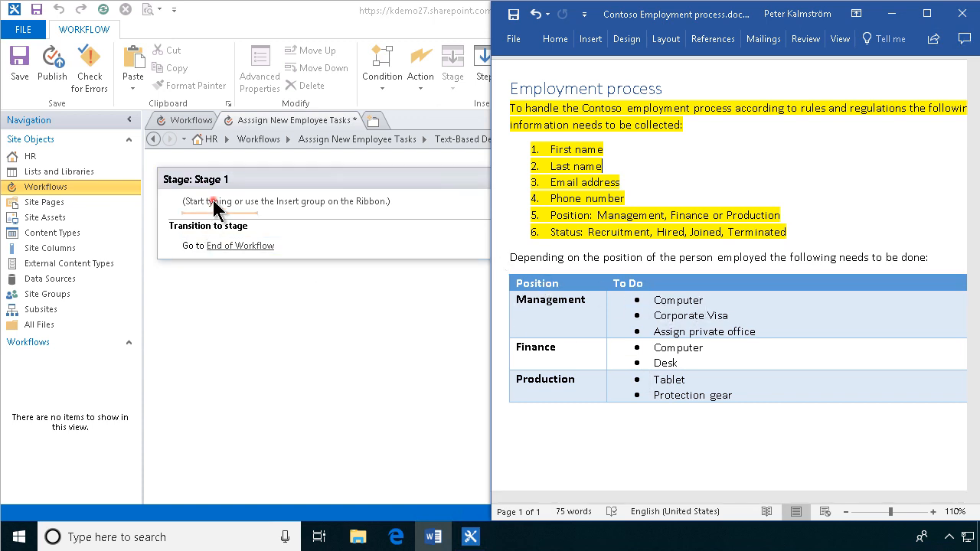
Add an 'If Current Item: Position equals Management' condition in Stage 1
click(381, 61)
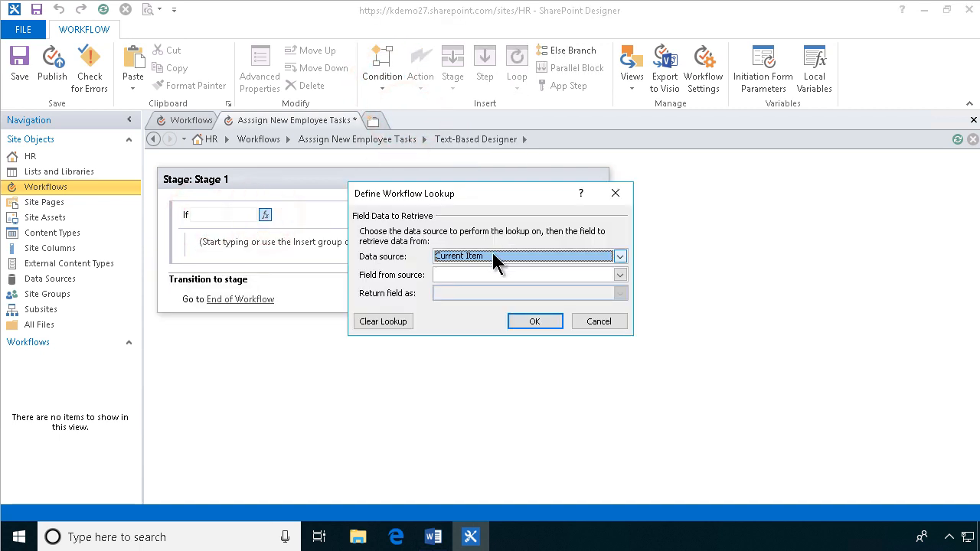
click(620, 274)
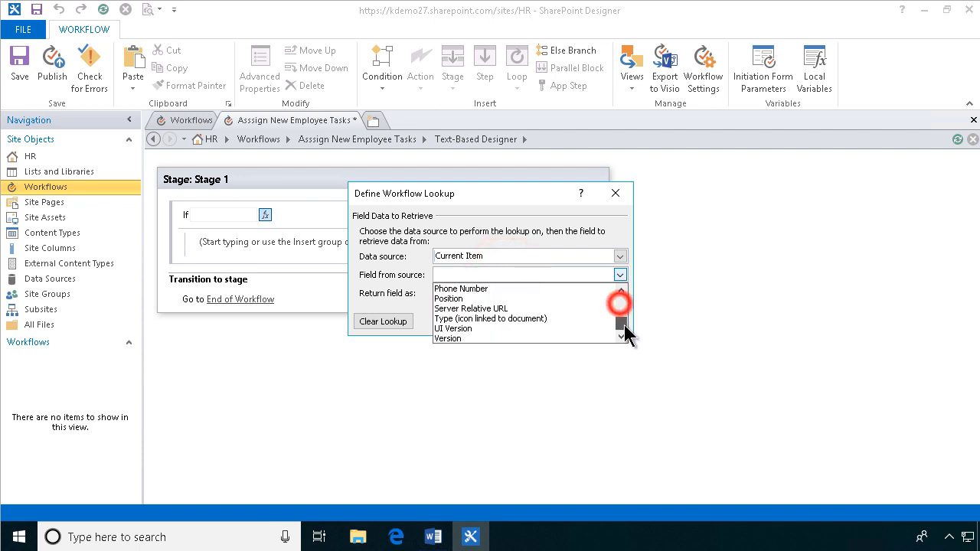
click(447, 298)
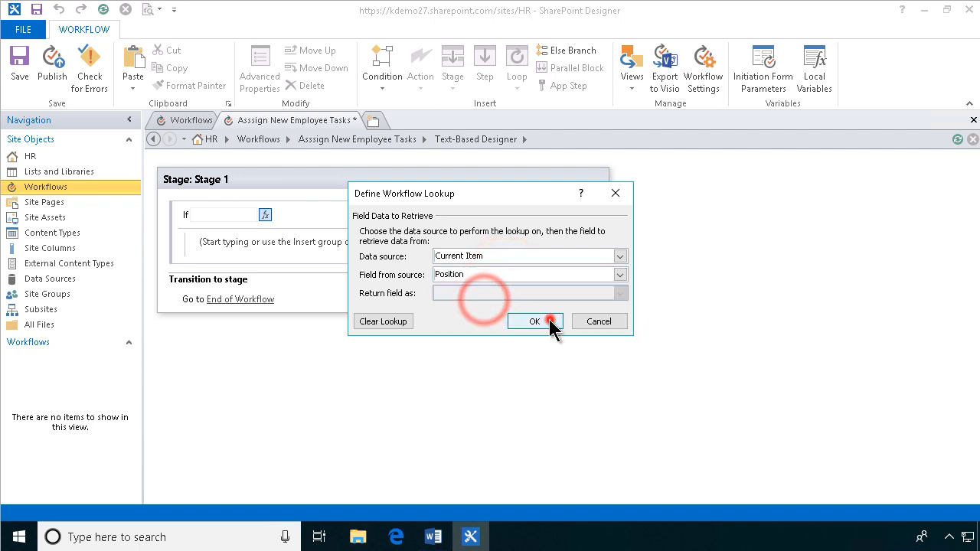
click(535, 322)
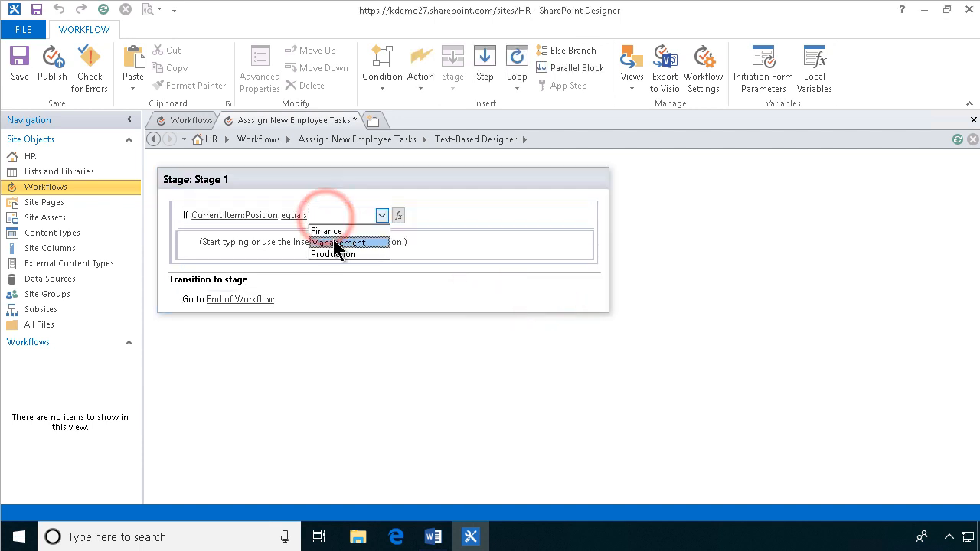
click(338, 242)
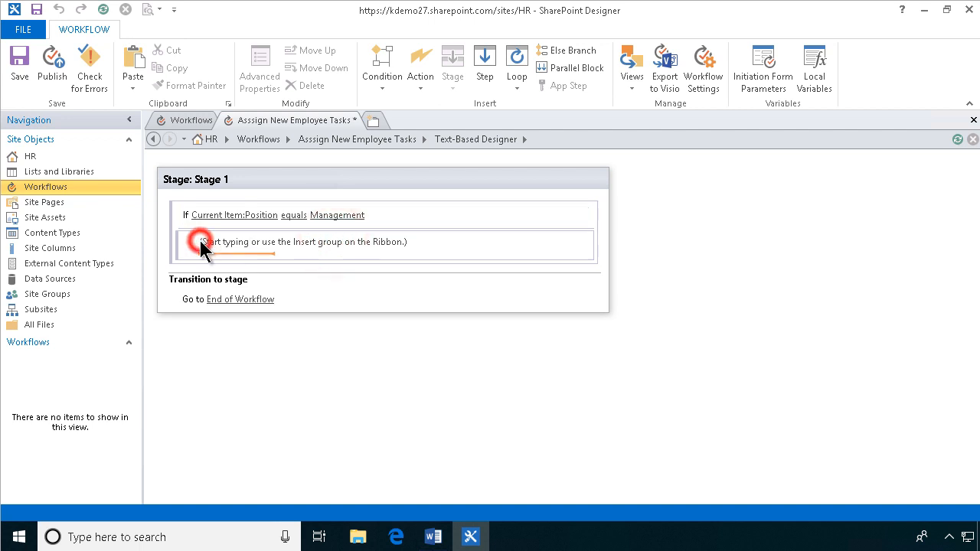
click(419, 68)
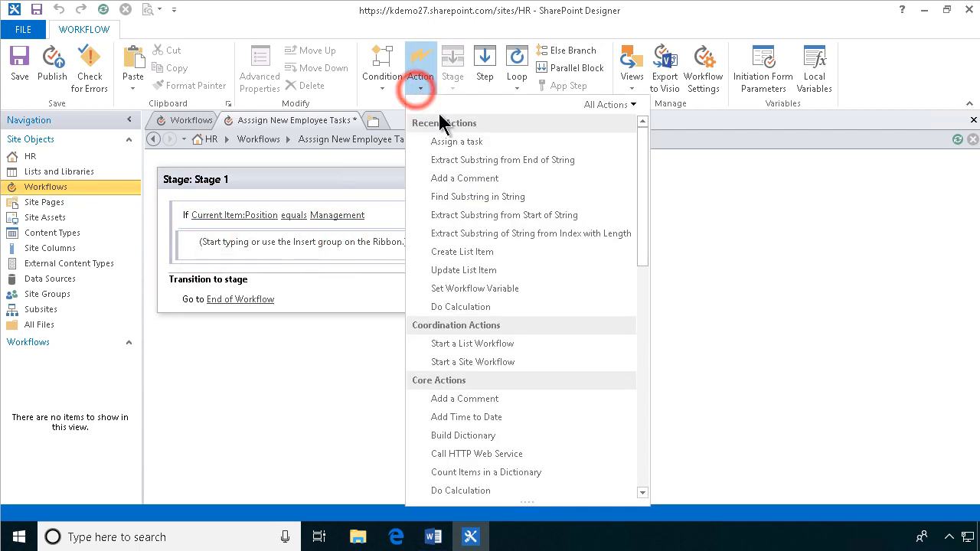
click(456, 140)
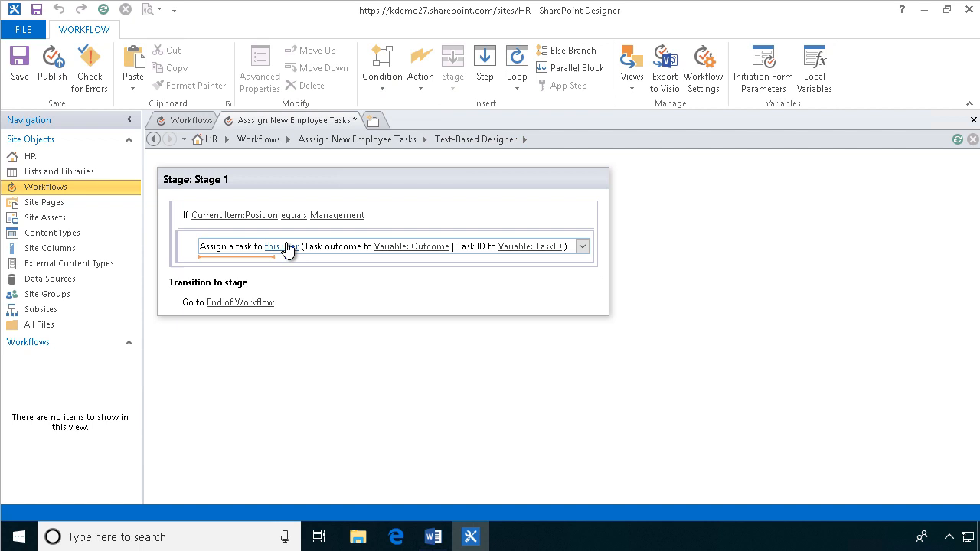
click(279, 245)
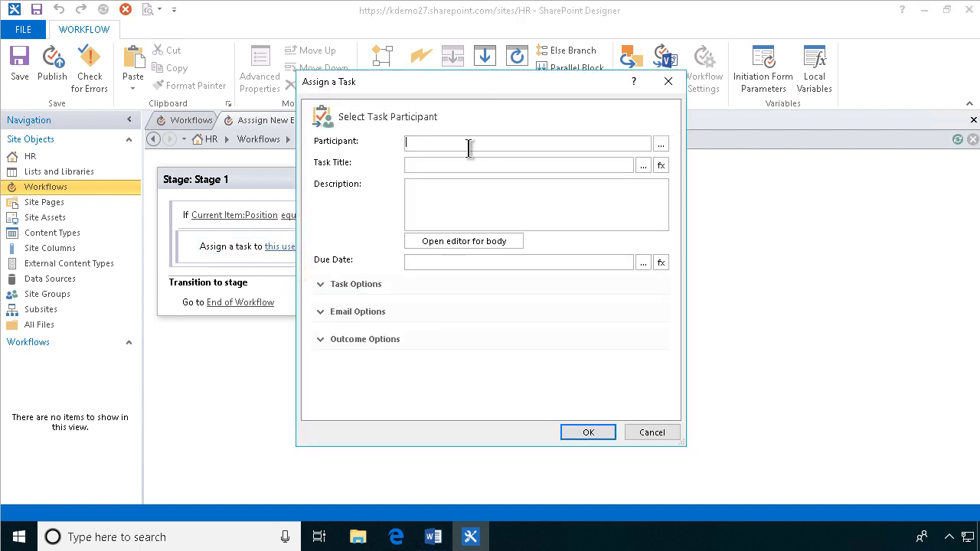
text(PEter)
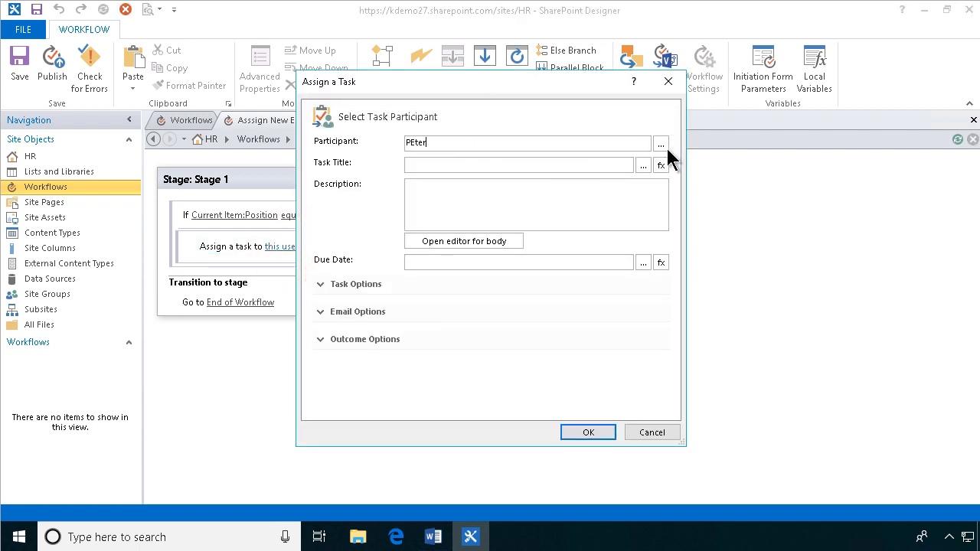
click(660, 144)
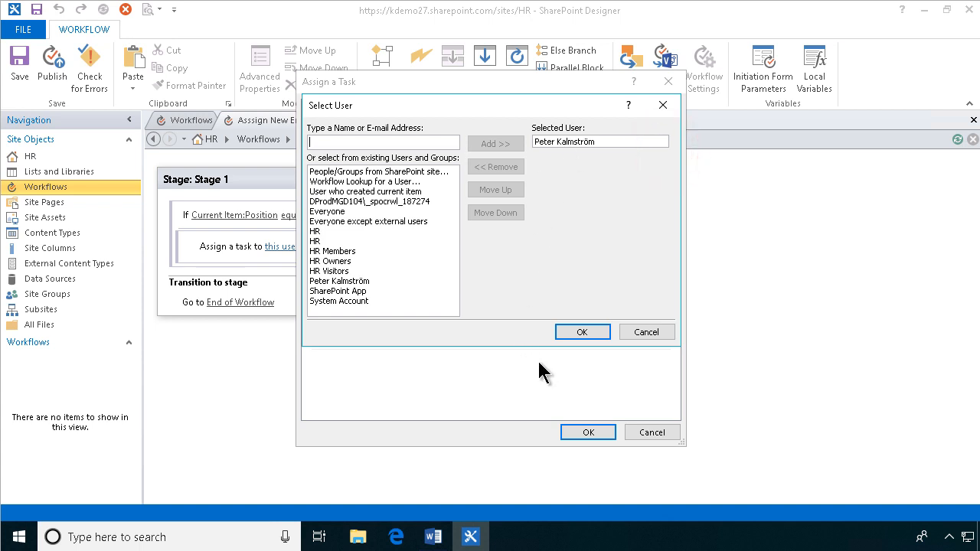
click(582, 331)
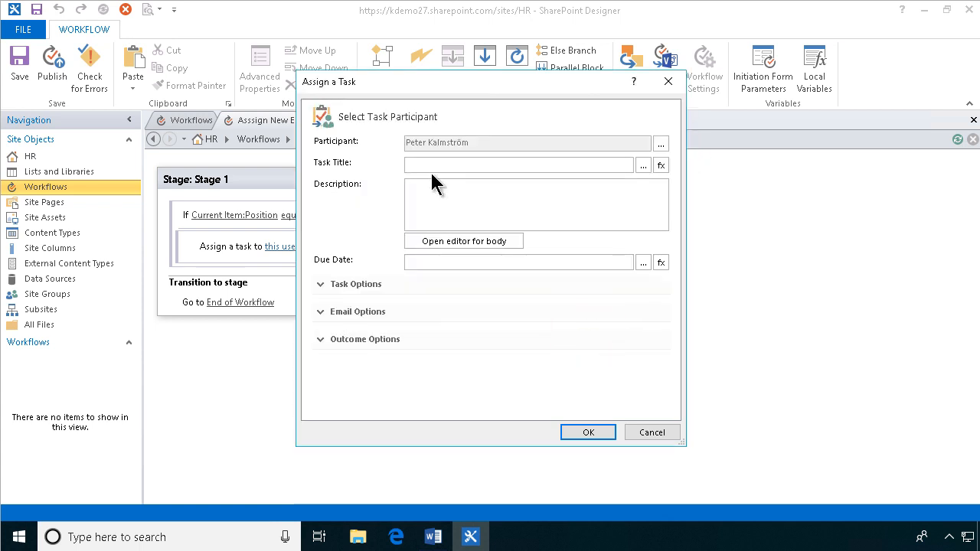
mouse_move(323, 297)
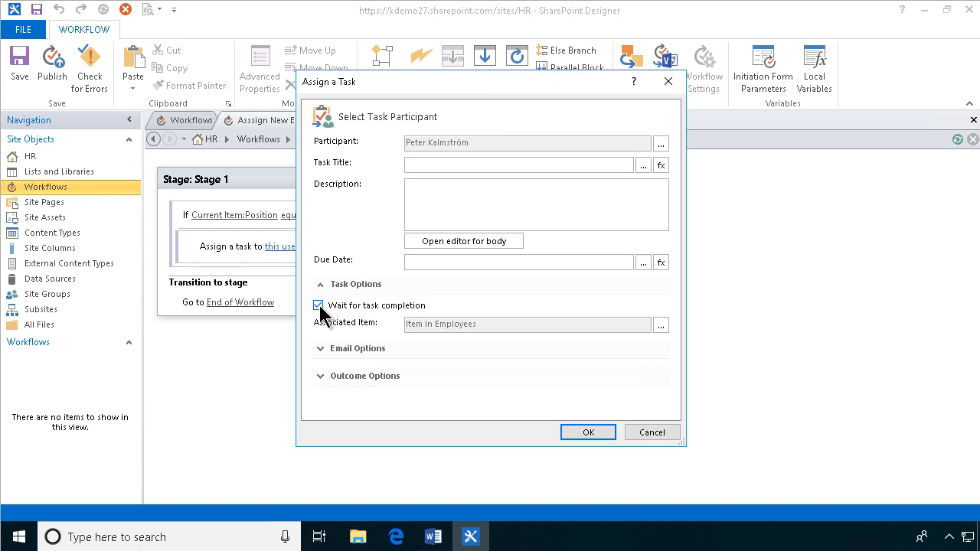
Build the task title 'Computer for' plus First Name and Last Name lookups and confirm
click(318, 305)
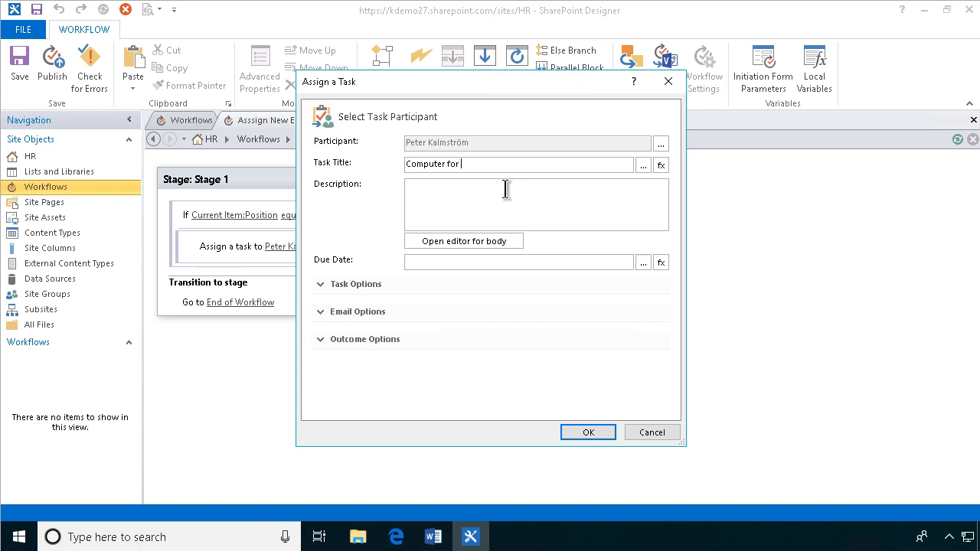
click(643, 166)
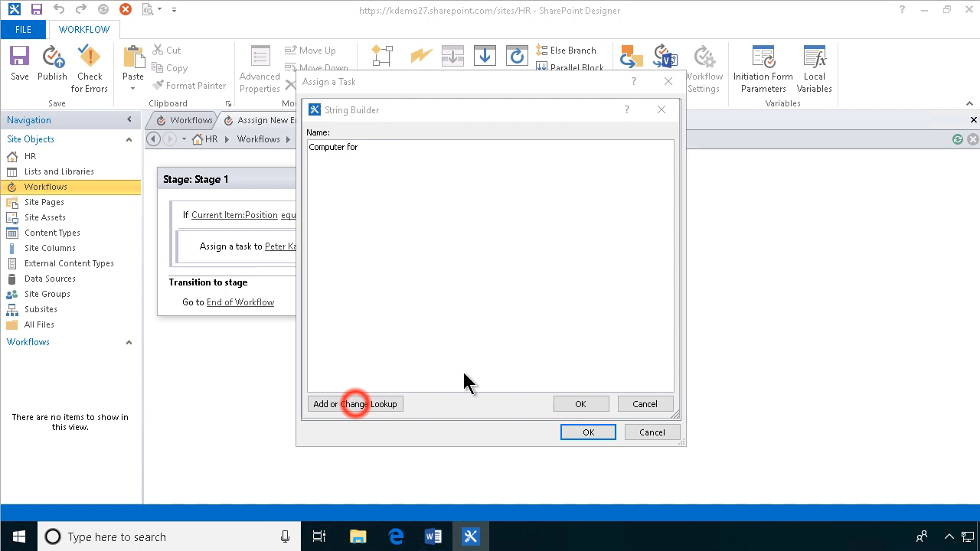
click(355, 404)
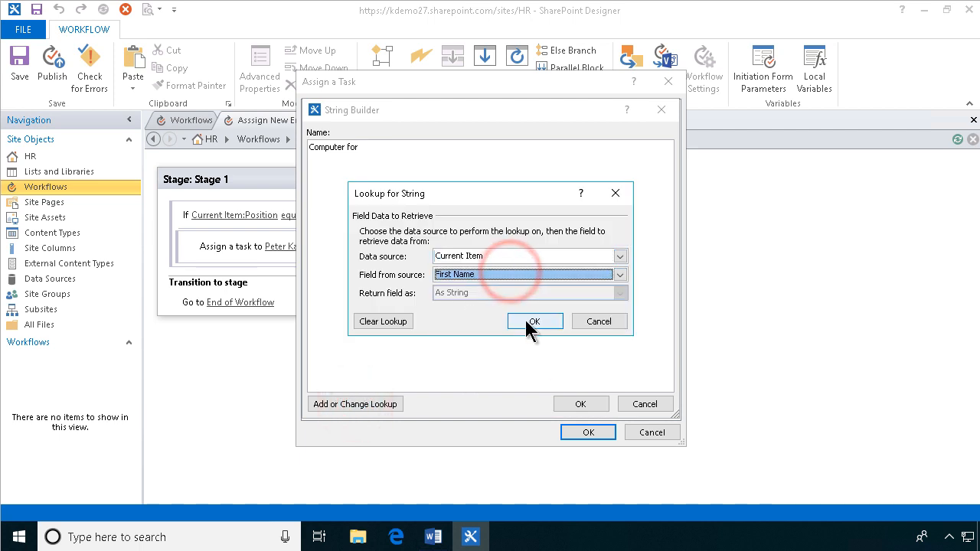
click(535, 321)
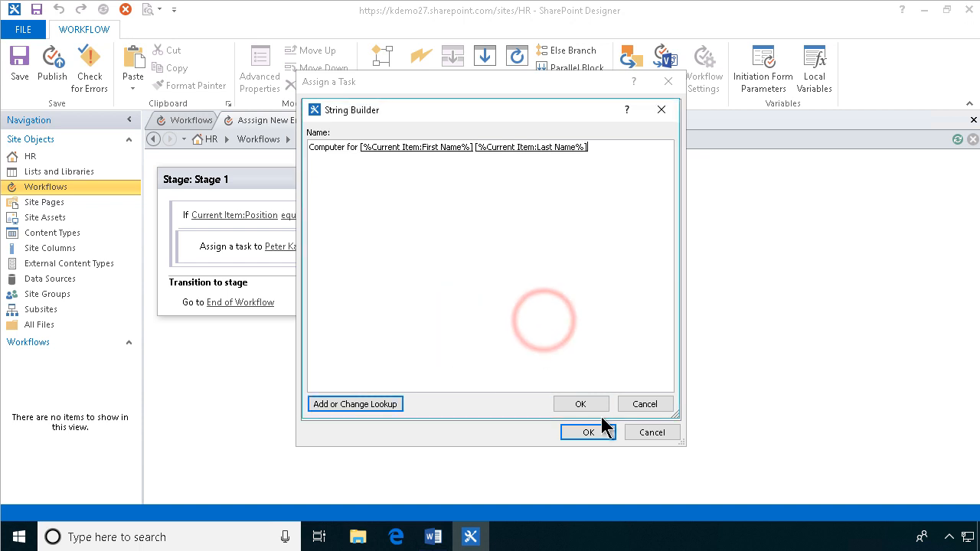
click(580, 404)
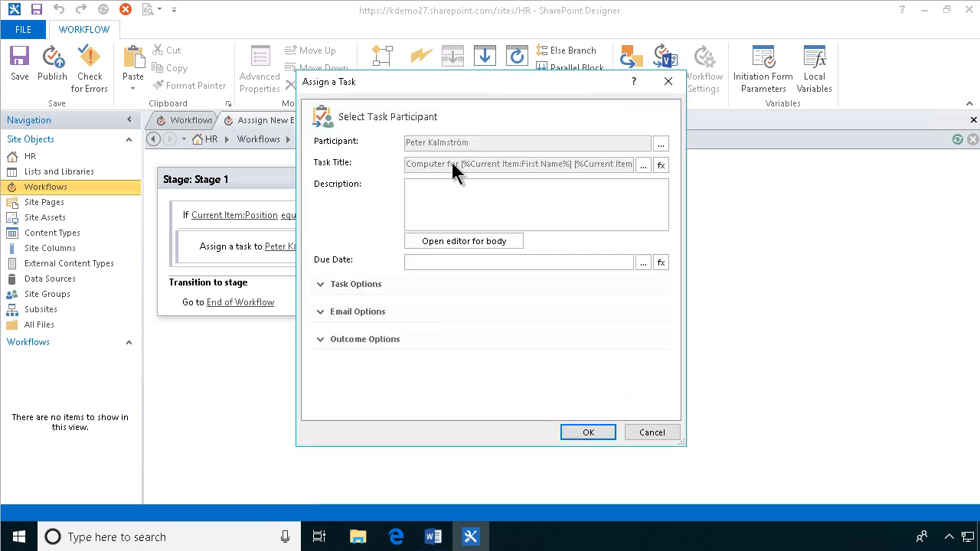
click(588, 431)
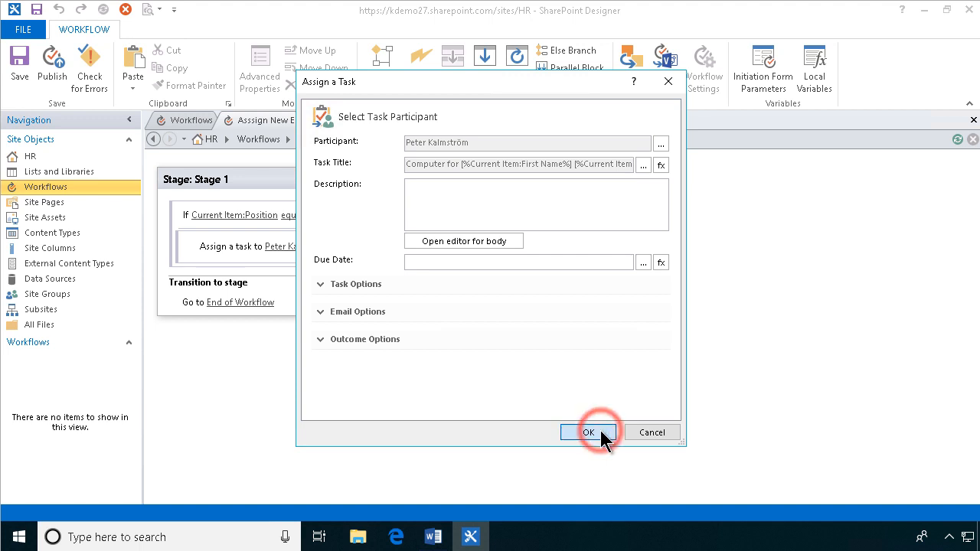
click(588, 432)
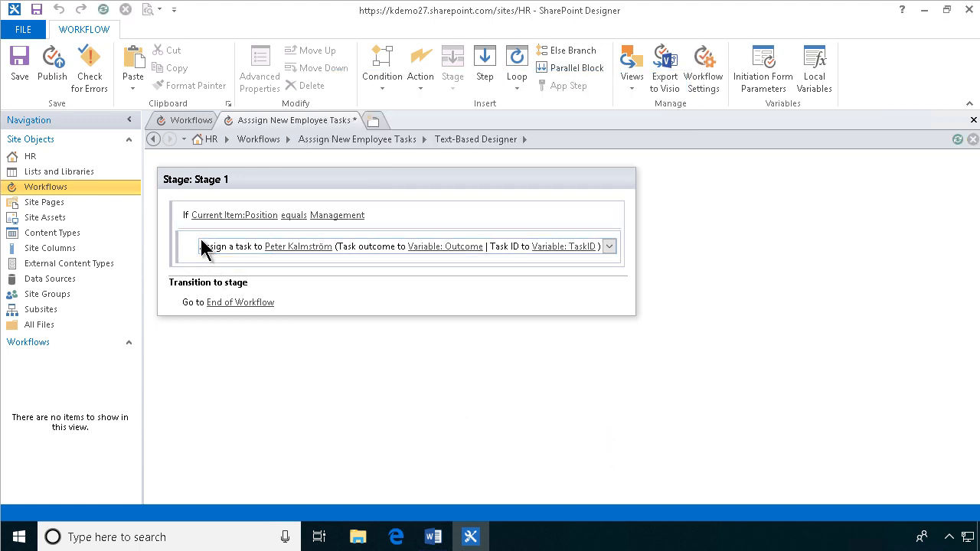
Copy the task action and condition block, pasting Finance and Production branches
click(229, 245)
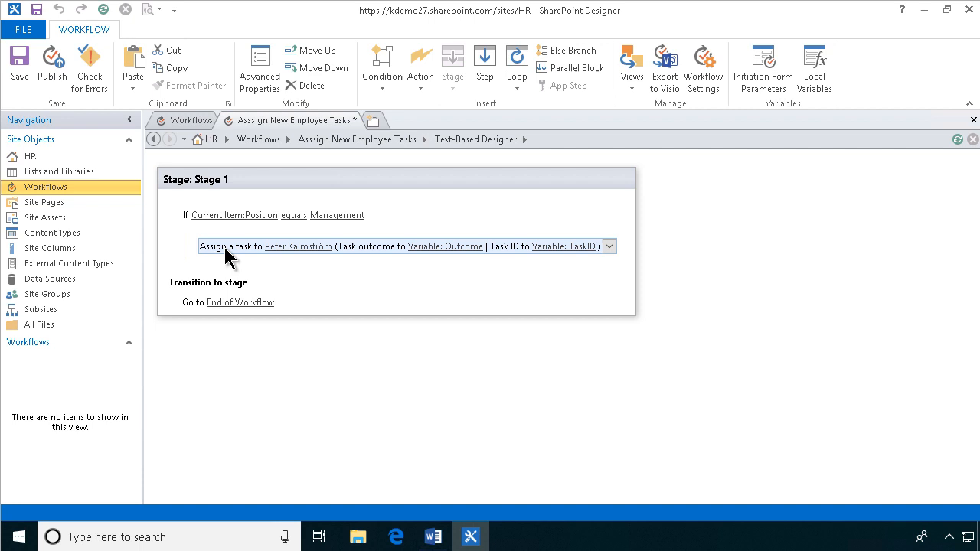
click(242, 254)
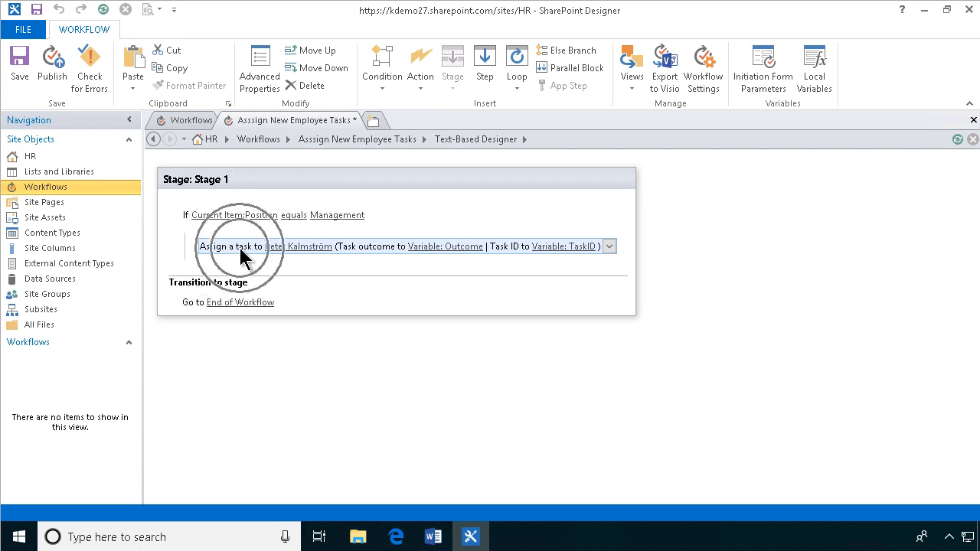
click(610, 245)
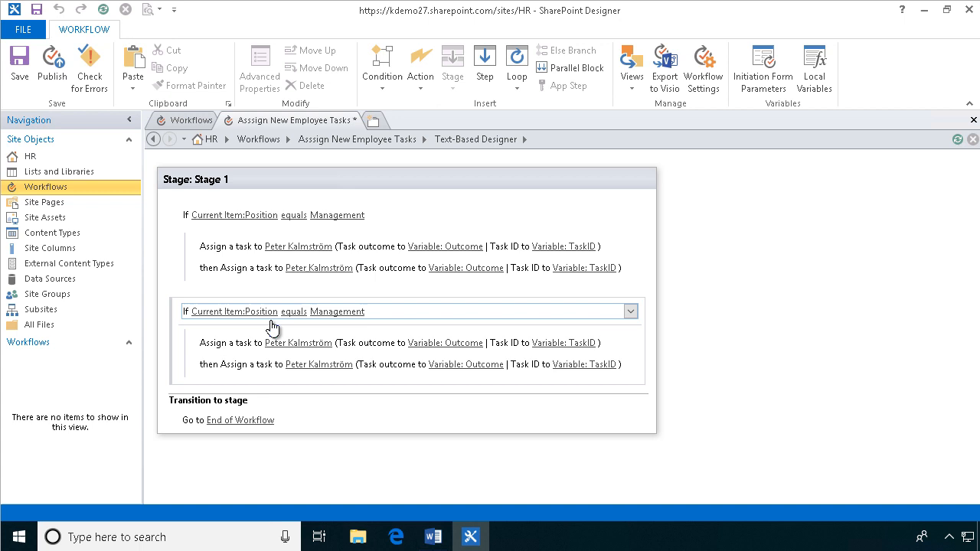
click(383, 311)
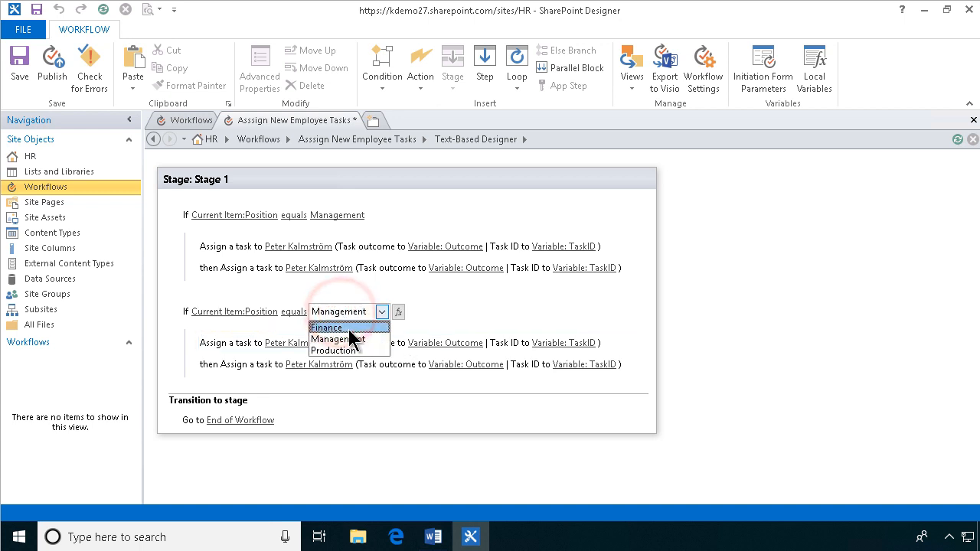
click(326, 328)
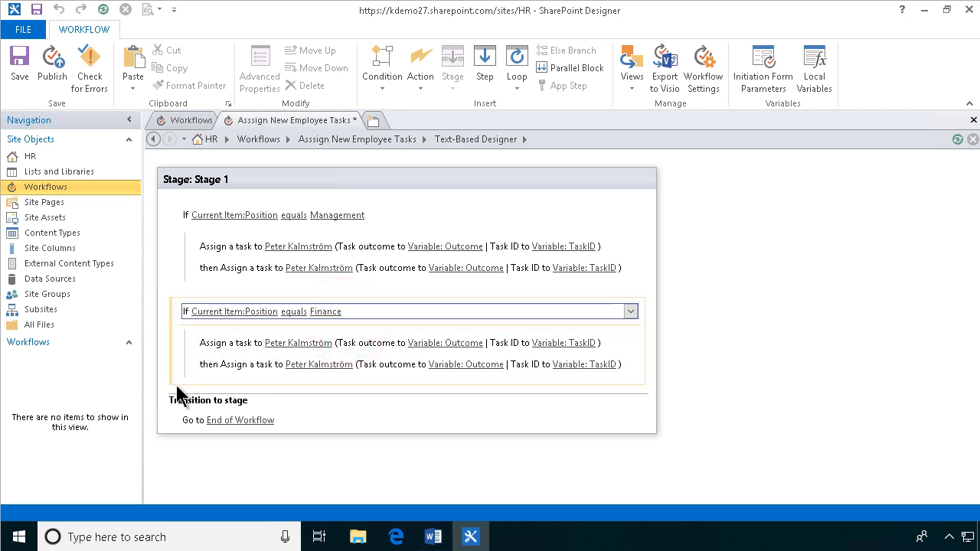
click(187, 386)
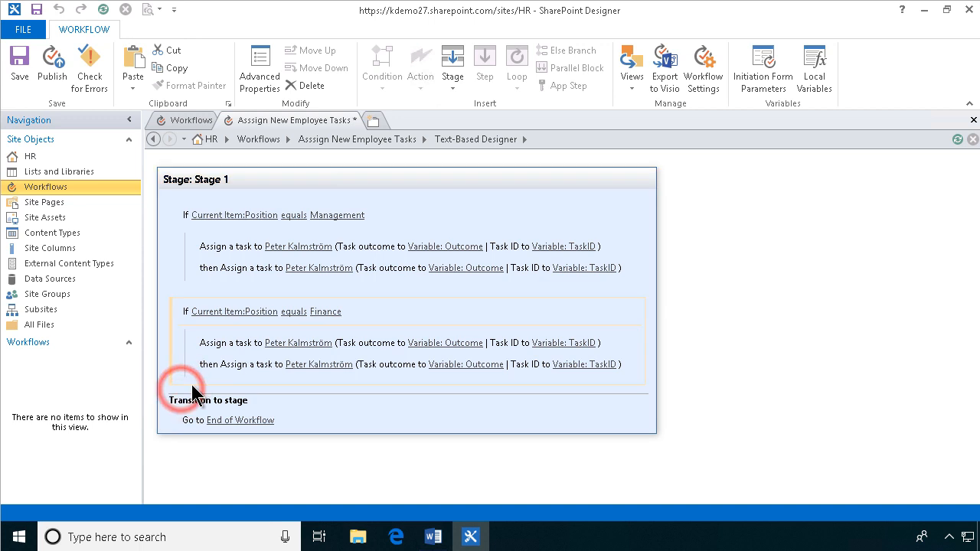
click(182, 389)
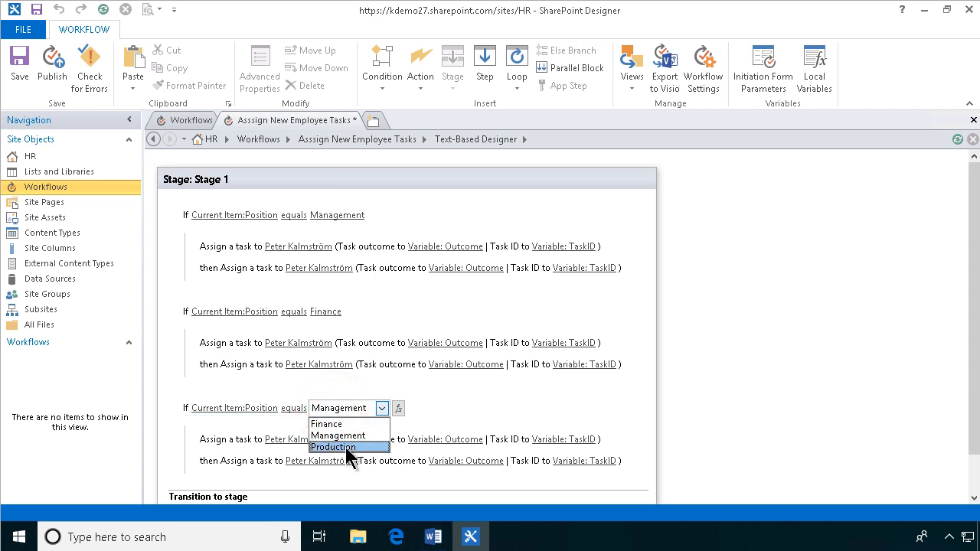
click(332, 447)
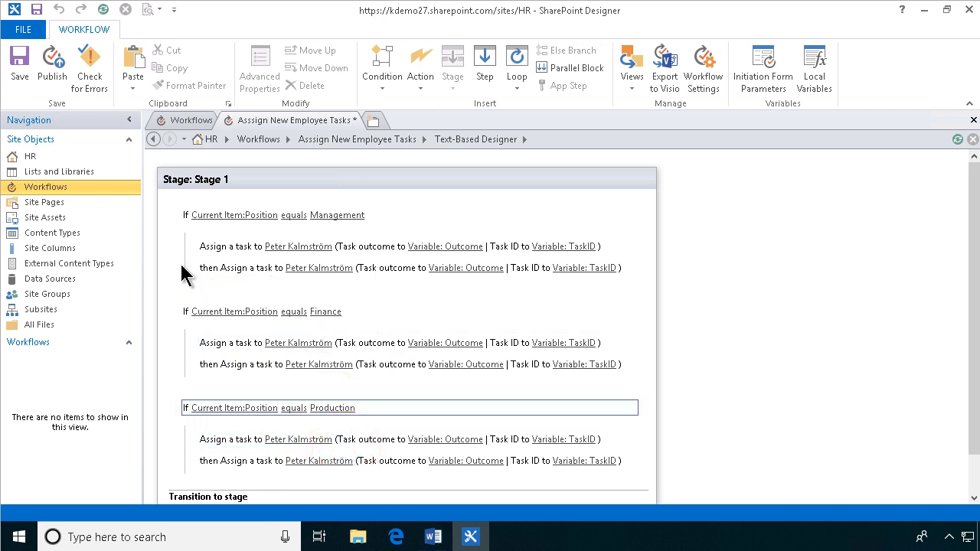
Select the second Management task action and bring up its settings
click(198, 266)
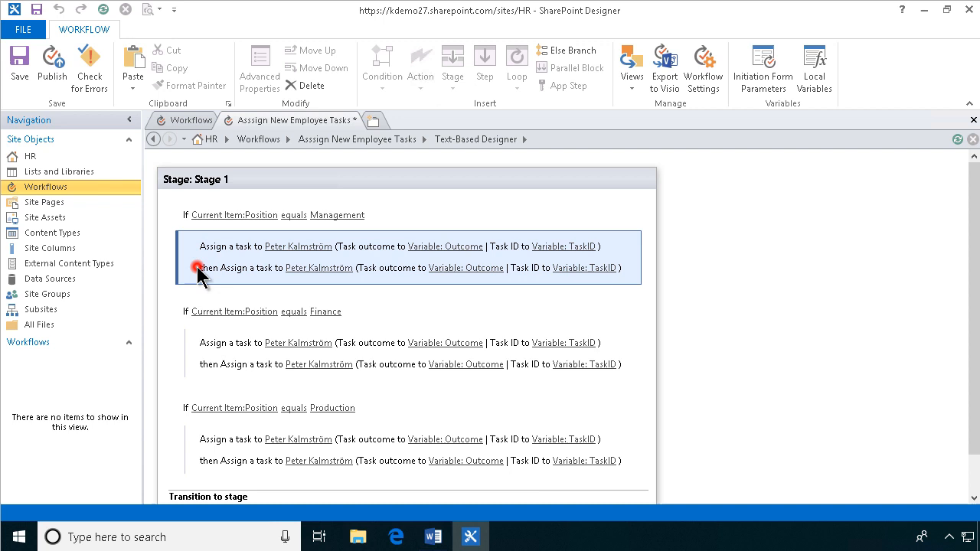
click(217, 266)
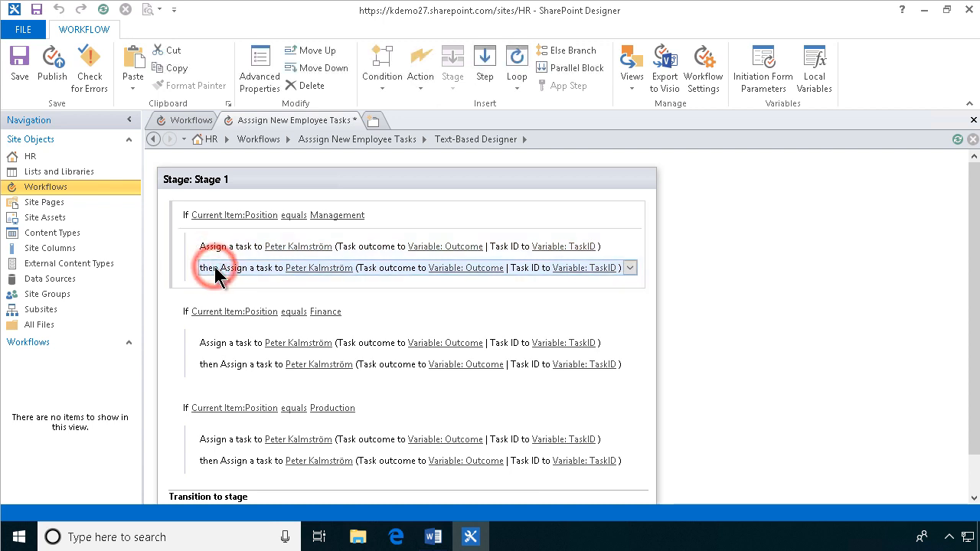
click(237, 267)
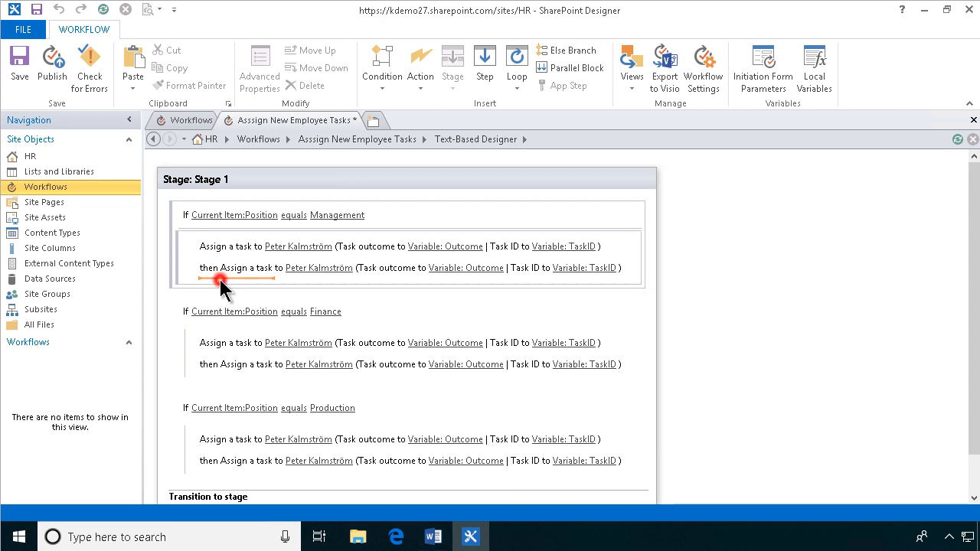
click(242, 288)
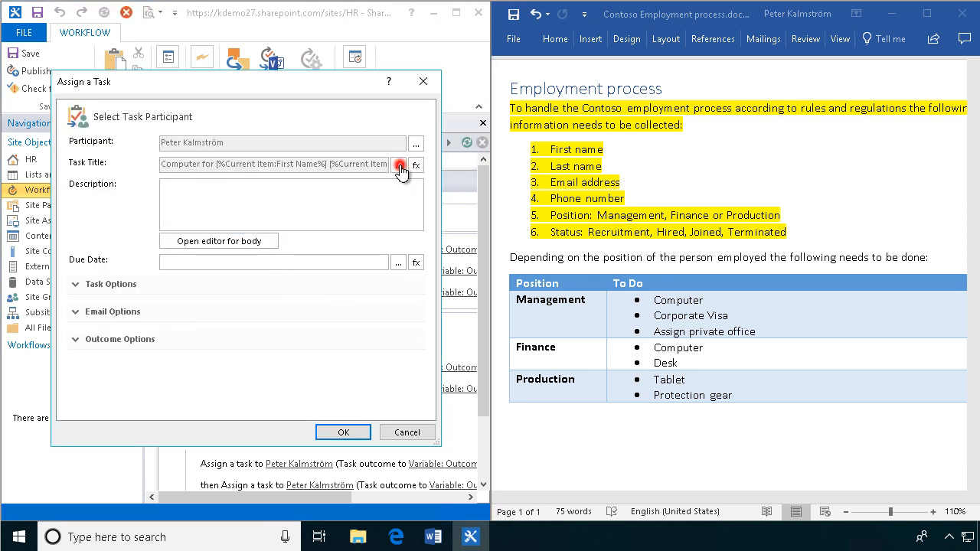
Retitle the second Management task to 'Corporate Visa for' the employee's name
click(398, 165)
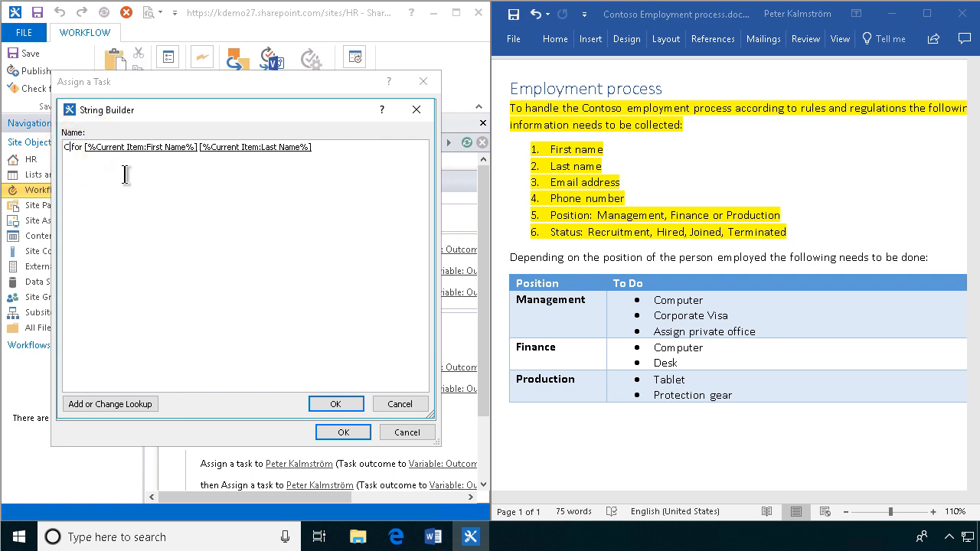
text(Corporate Visa)
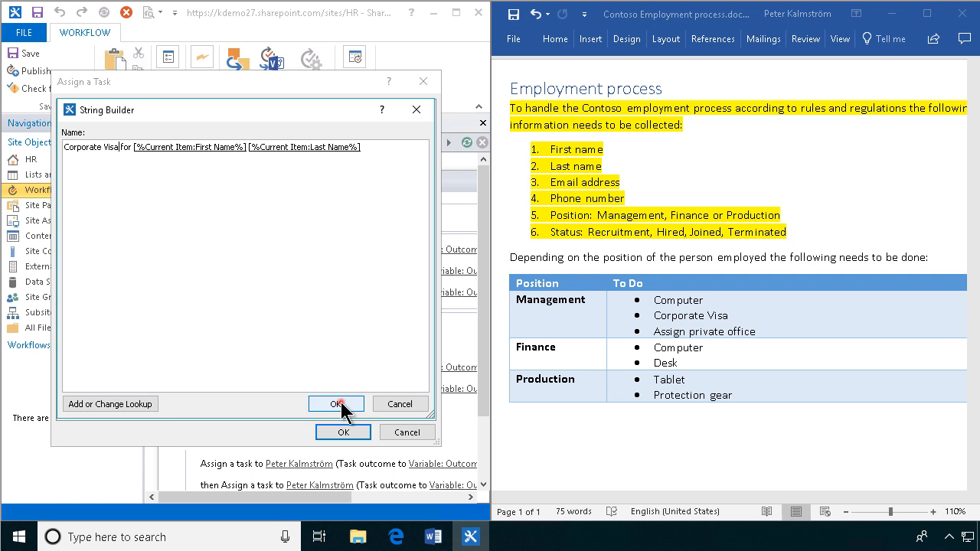
click(335, 404)
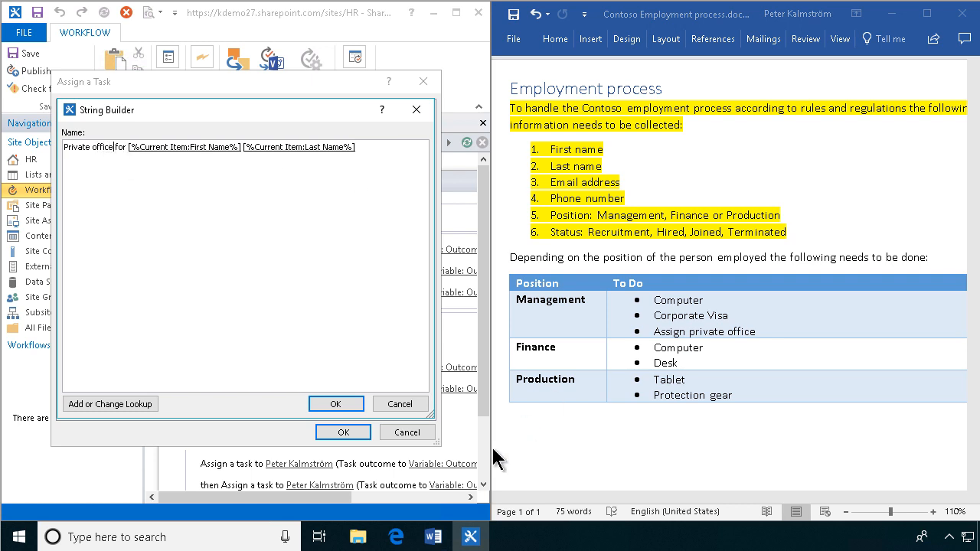
click(336, 404)
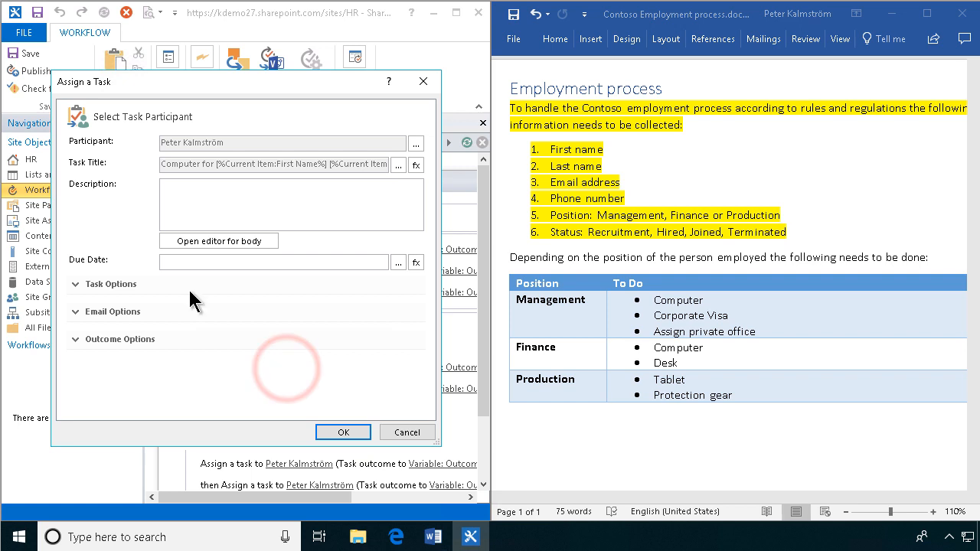
mouse_move(453, 422)
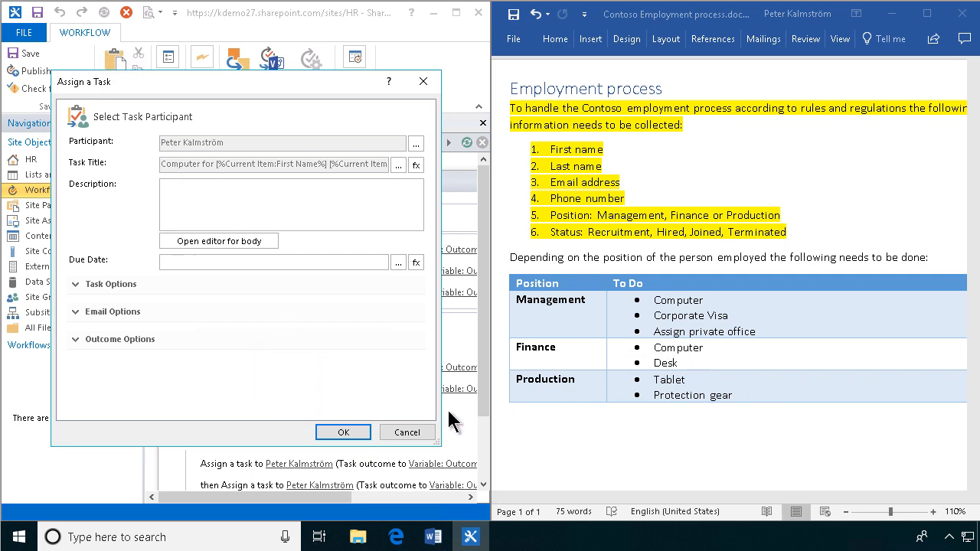
Retitle the second Finance task to 'Desk for' the employee's name and save it
click(343, 432)
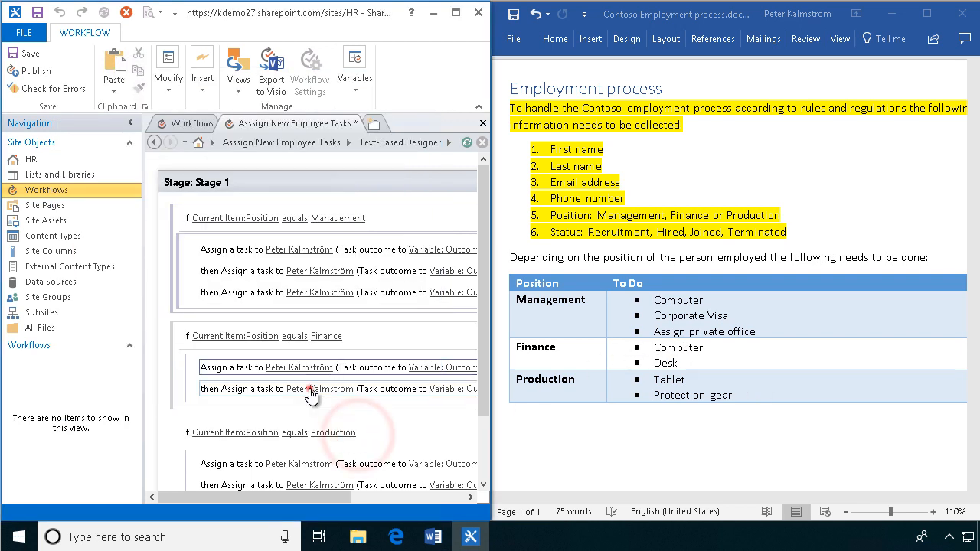
click(312, 389)
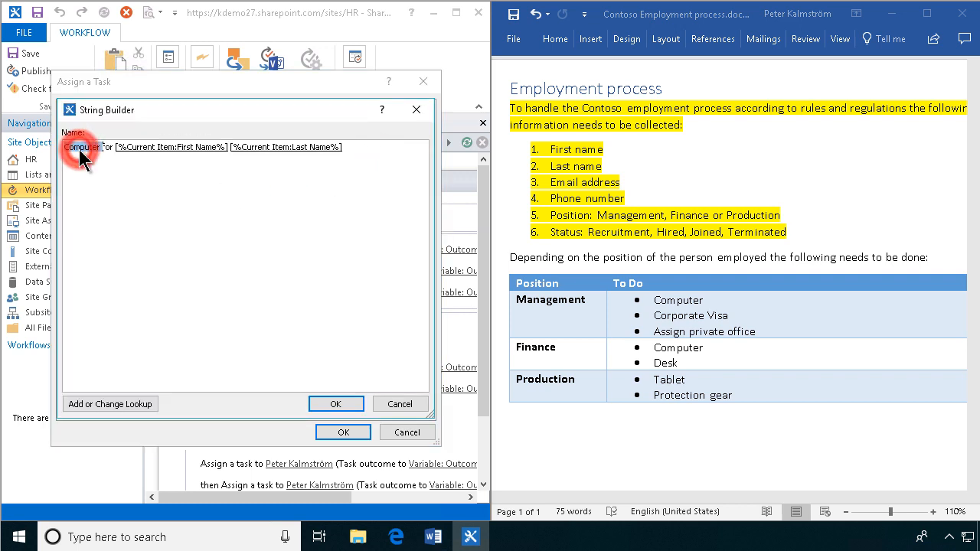
text(Desk)
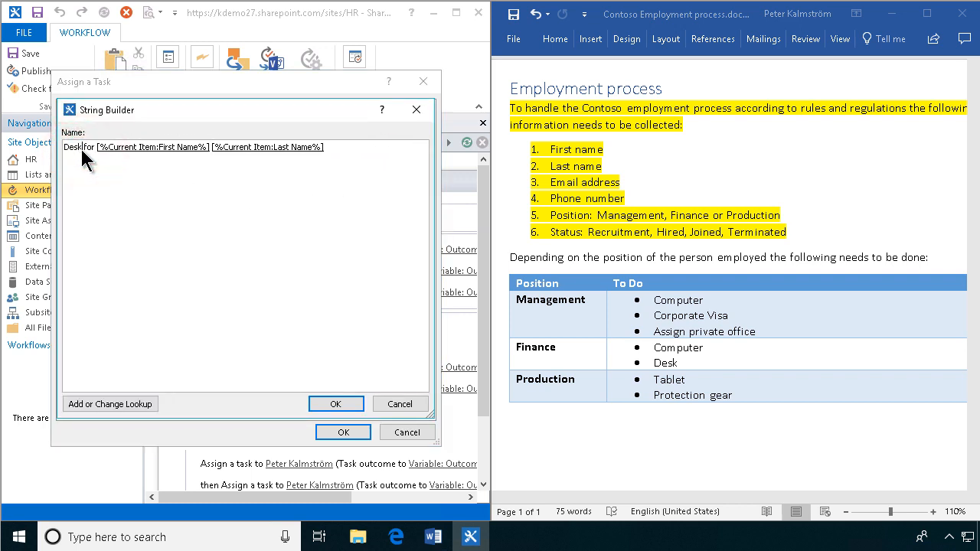
click(335, 404)
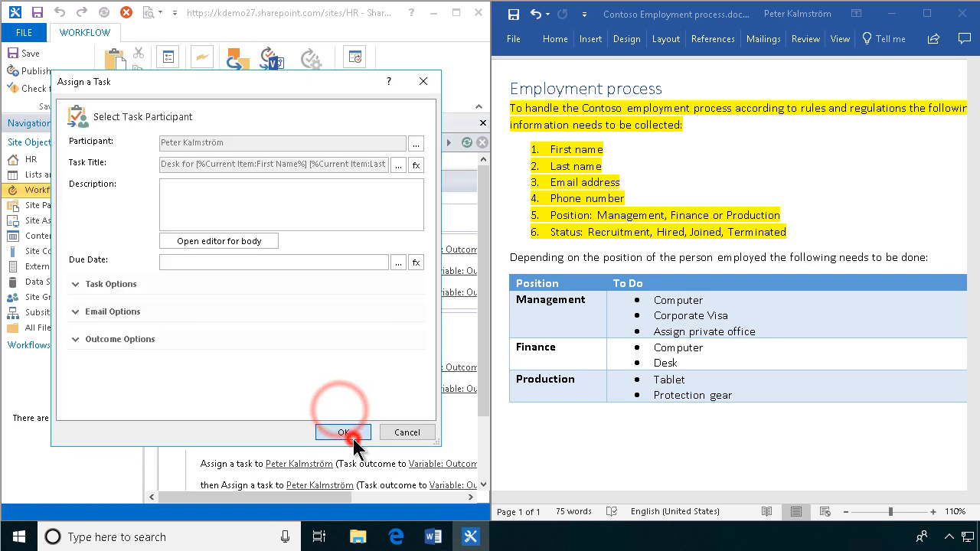
click(343, 432)
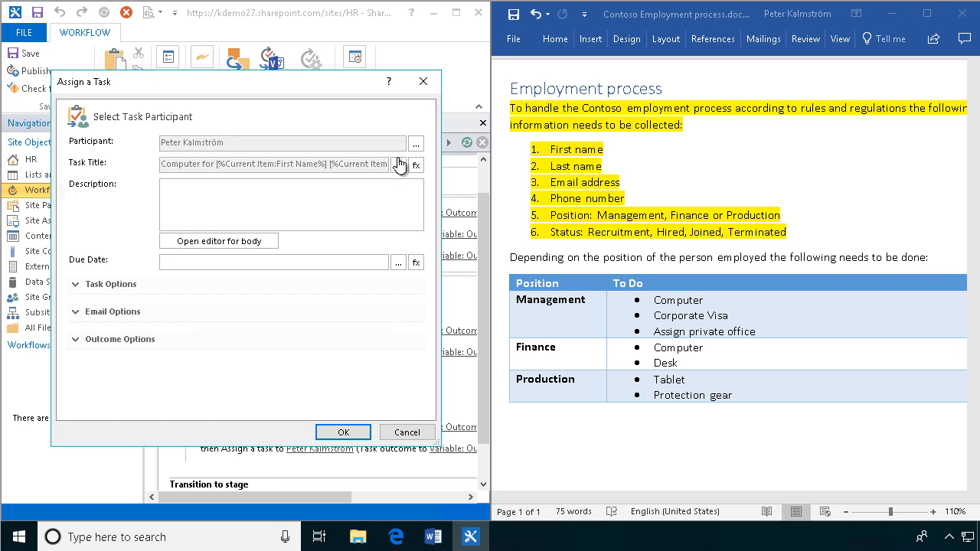
Retitle the Production tasks to 'Tablet for' and 'Protection for' the employee's name
click(398, 165)
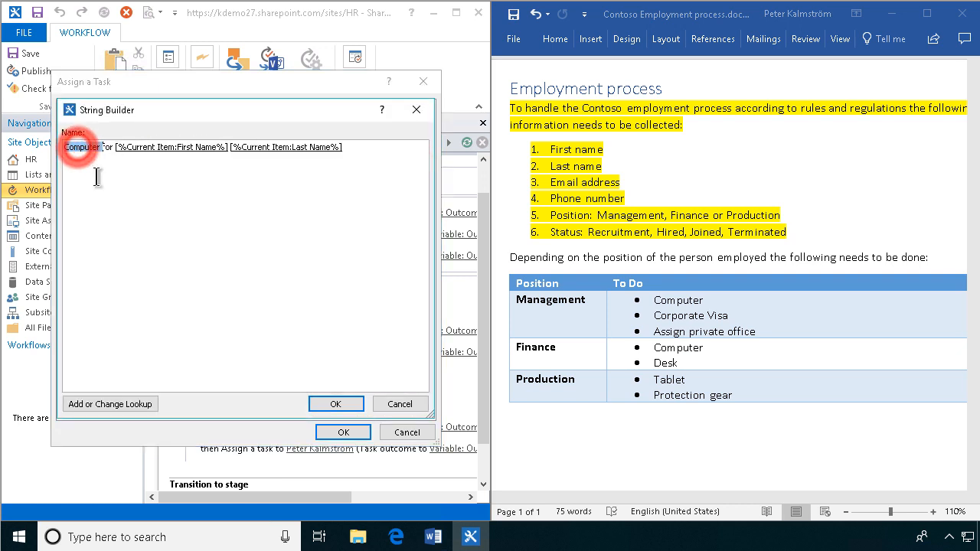
text(Tablet)
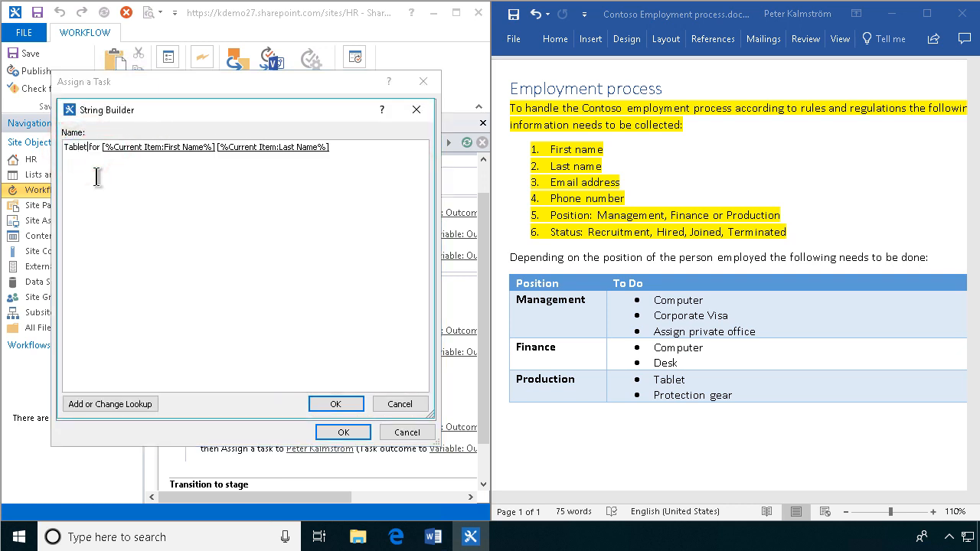
click(337, 404)
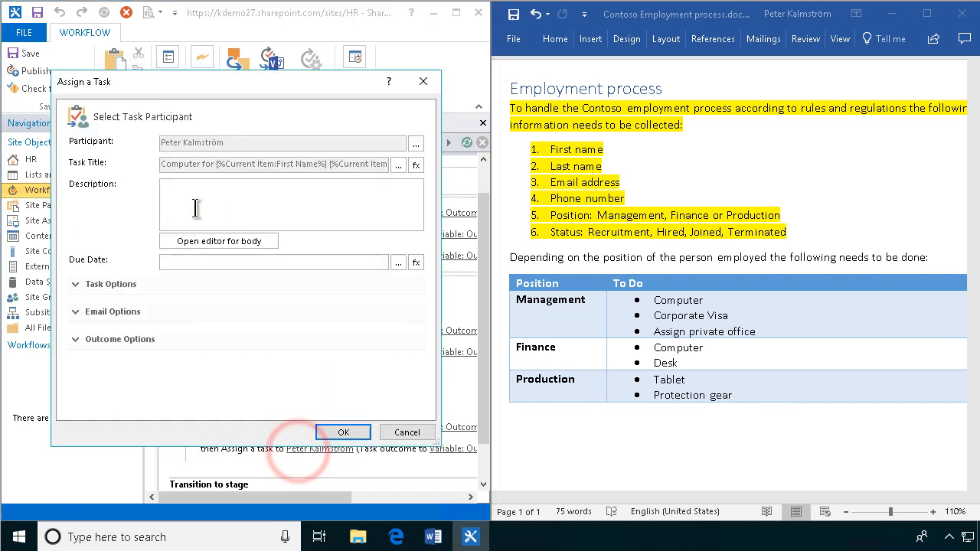
click(398, 165)
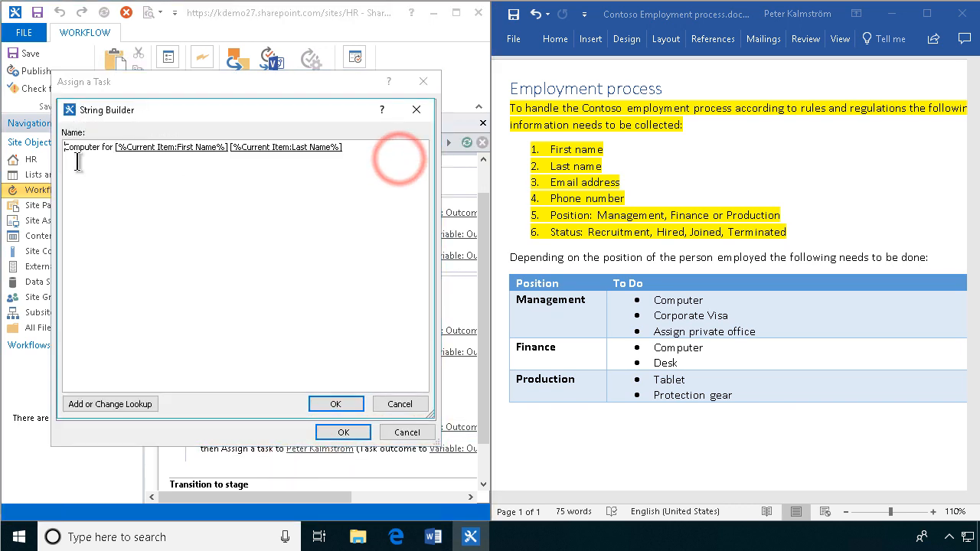
double_click(83, 146)
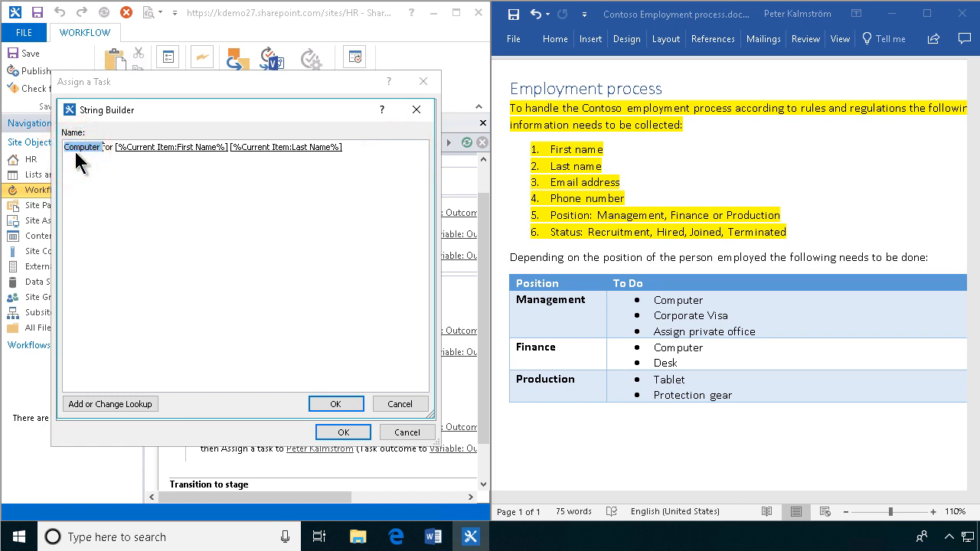
text(Protection)
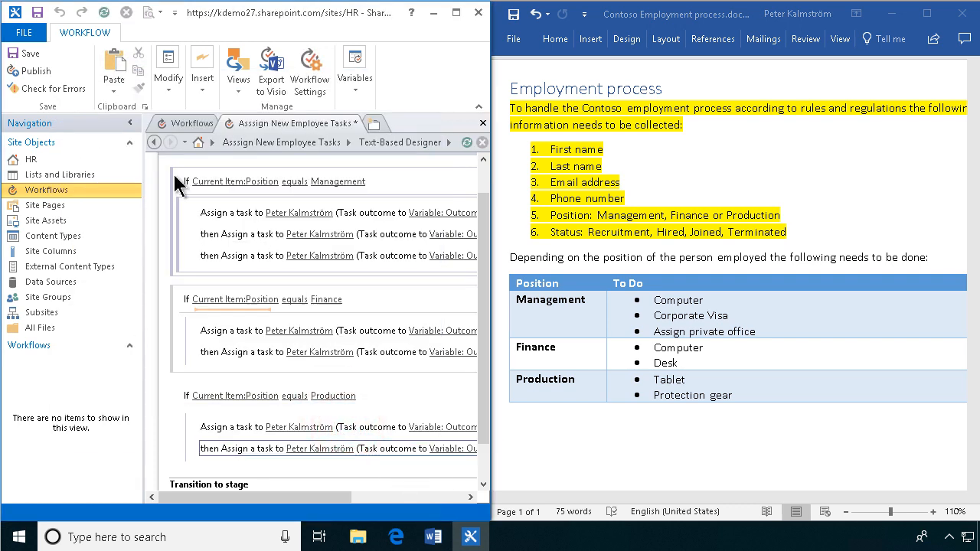
Publish the Assign New Employee Tasks workflow to the HR site
click(29, 52)
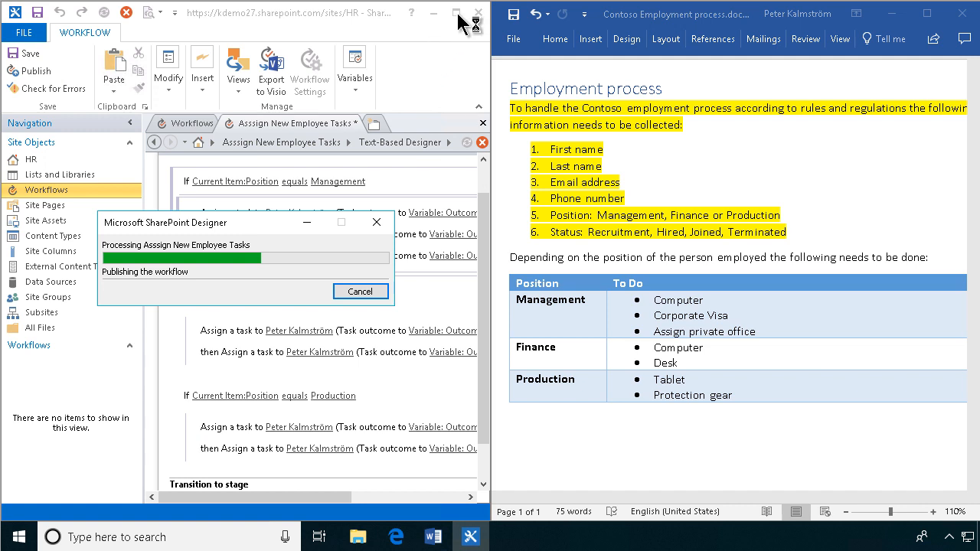
mouse_move(395, 536)
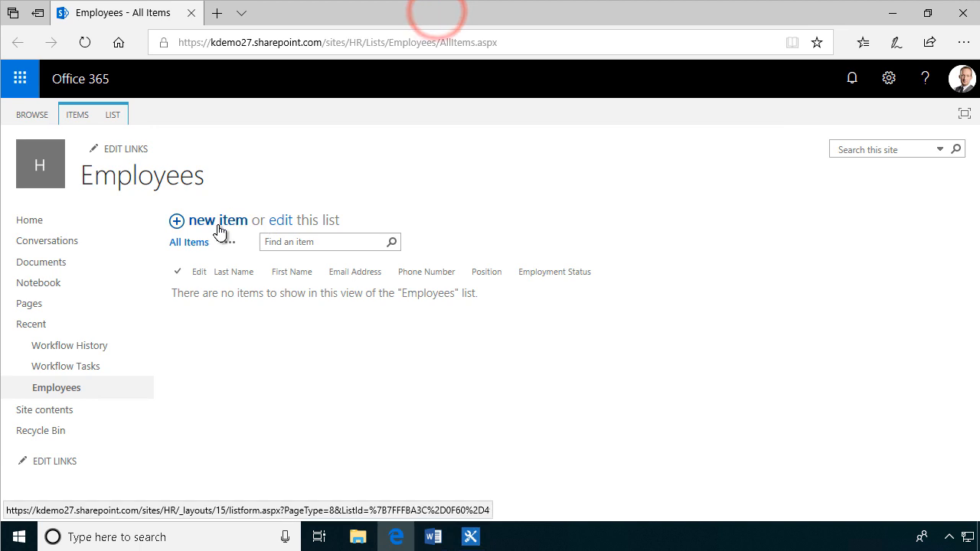
click(217, 220)
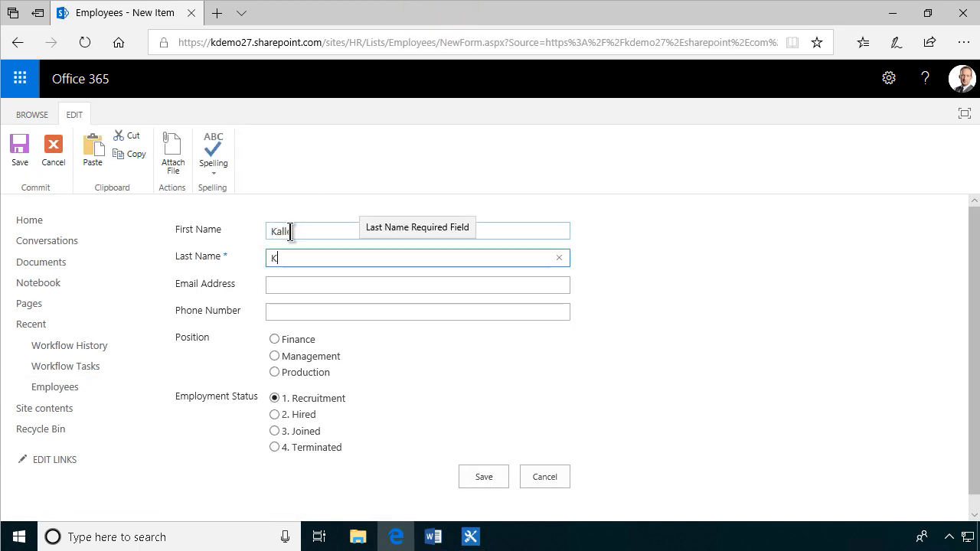
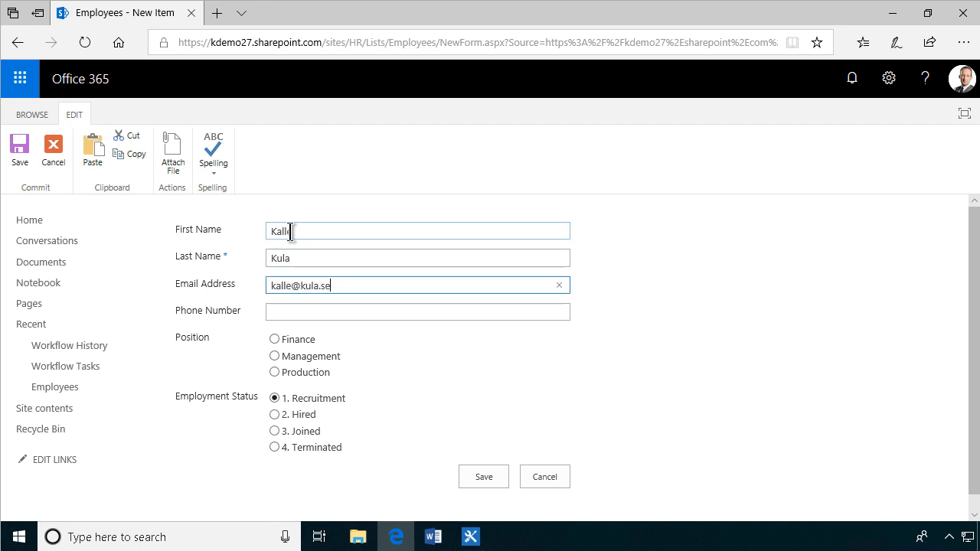
click(273, 340)
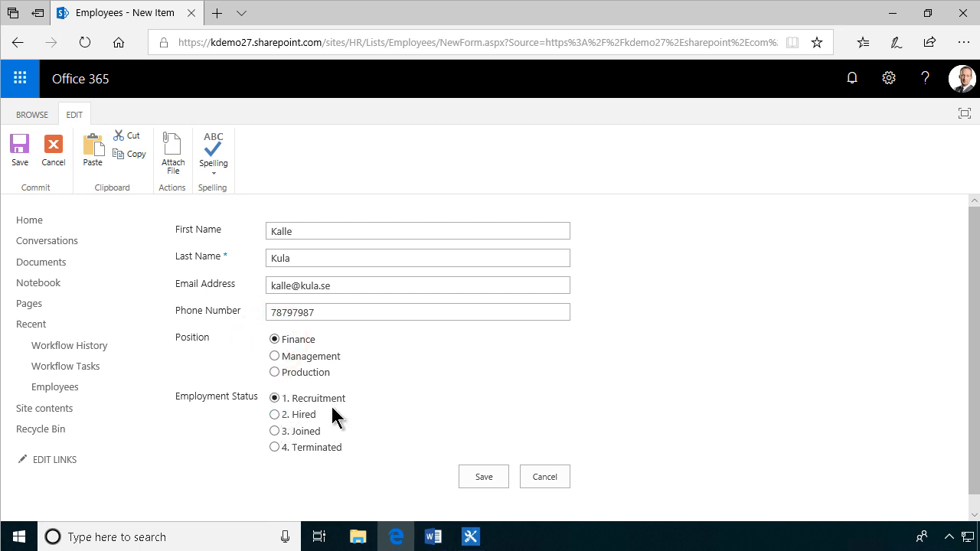
click(484, 476)
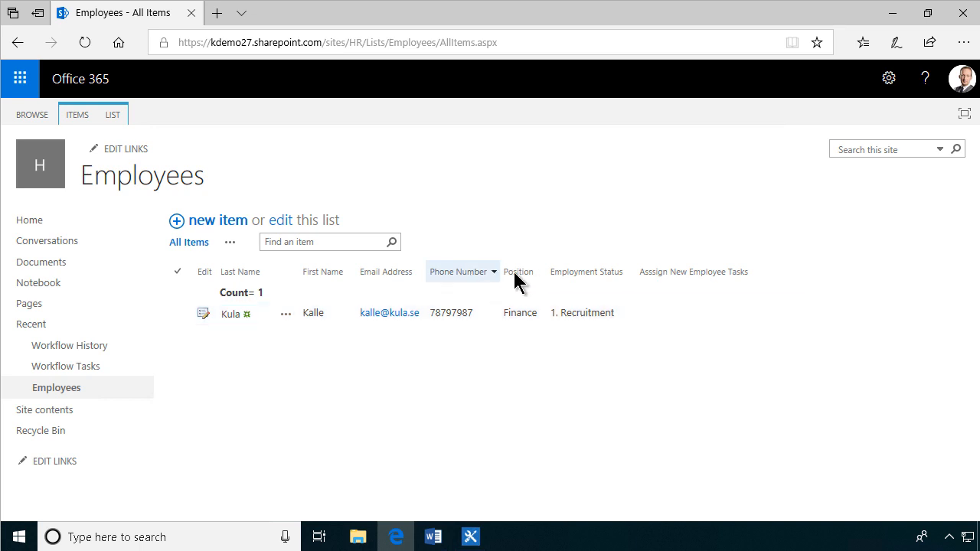
click(178, 312)
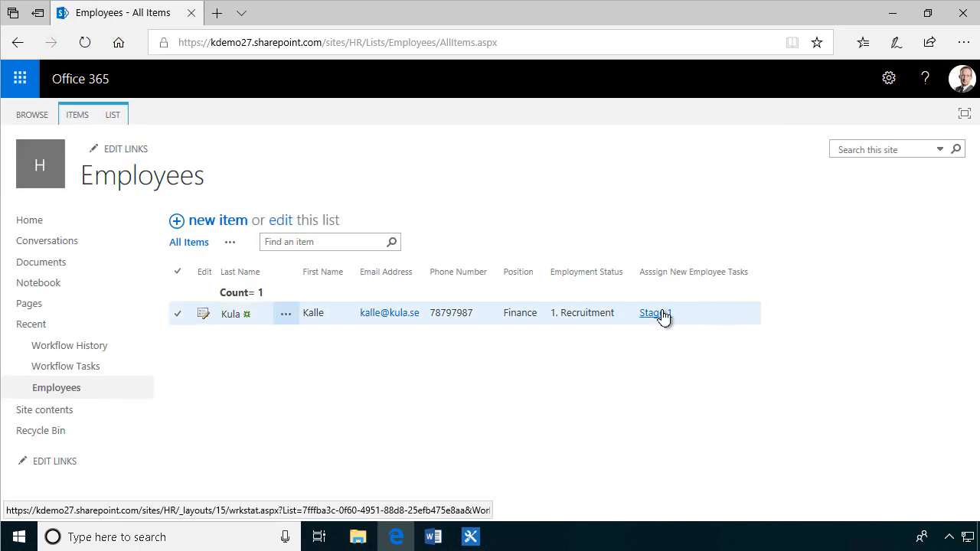
click(655, 312)
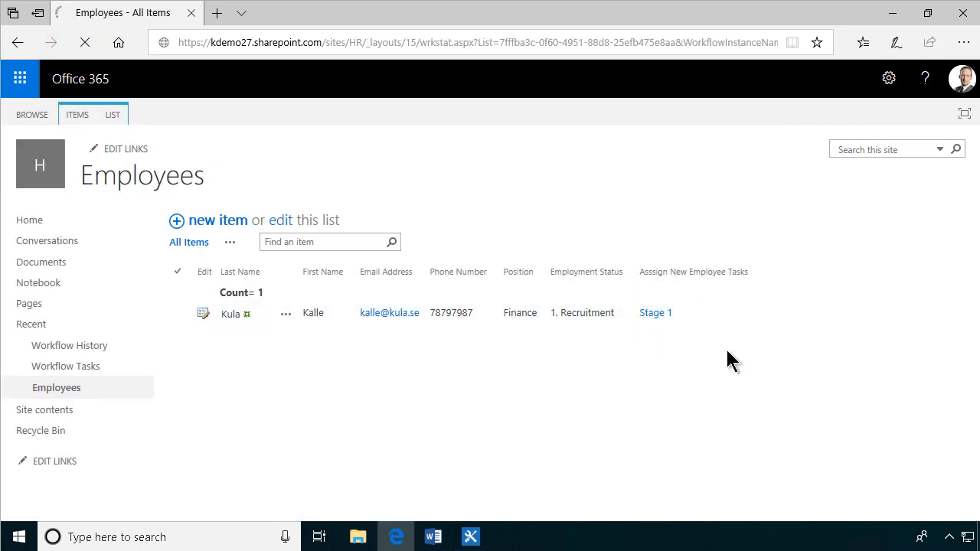
click(655, 312)
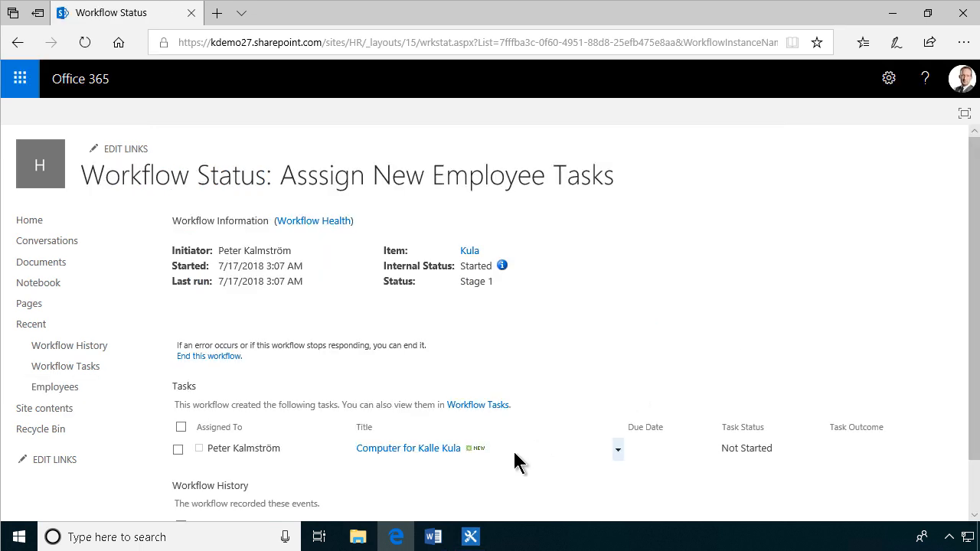
View the workflow's Internal Status details, then navigate back to the Employees list
scroll(down, 3)
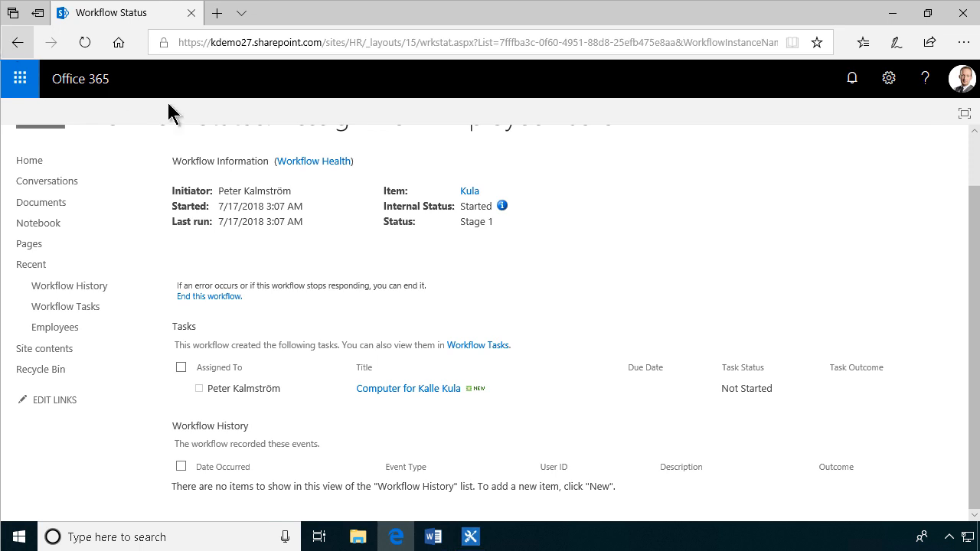
click(502, 205)
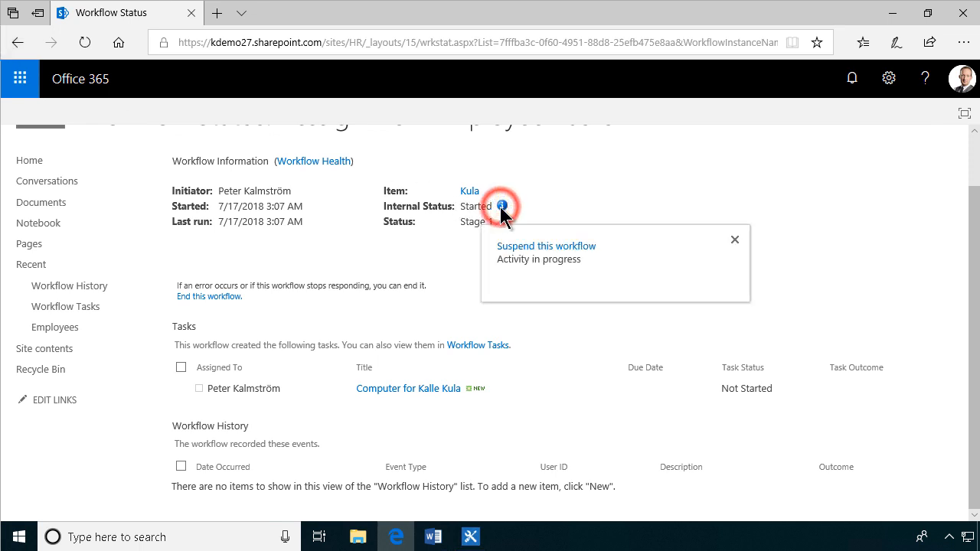
click(83, 43)
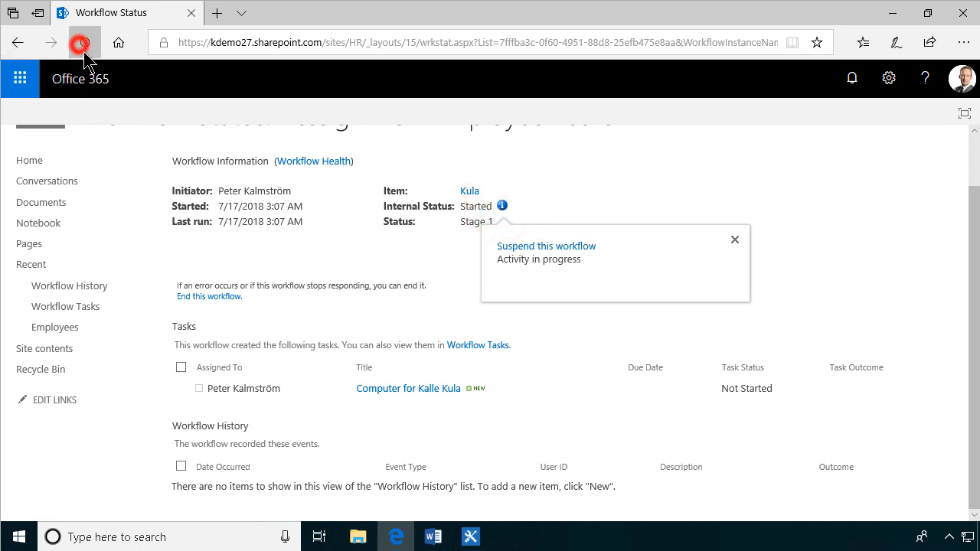
click(83, 43)
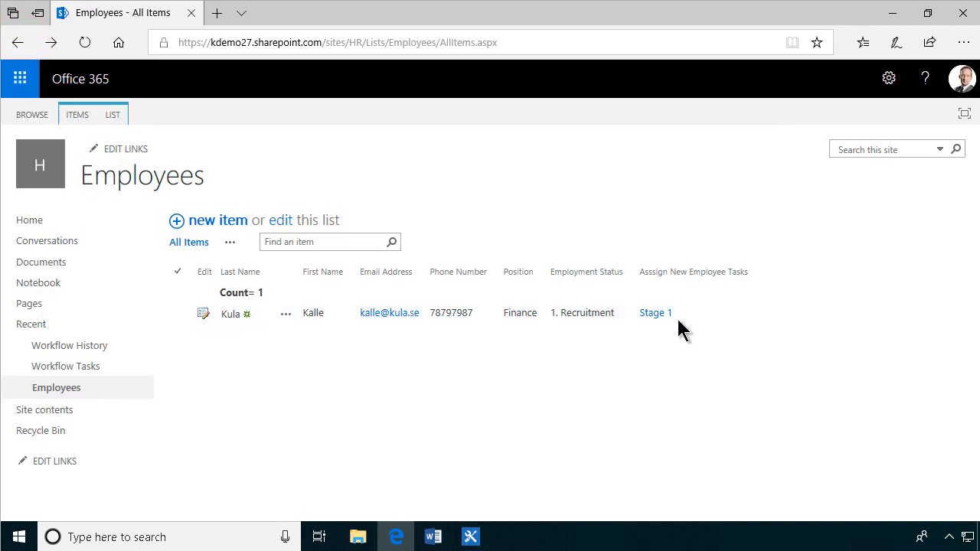
Show the Contoso Employment process Word document beside the Employees list
click(433, 536)
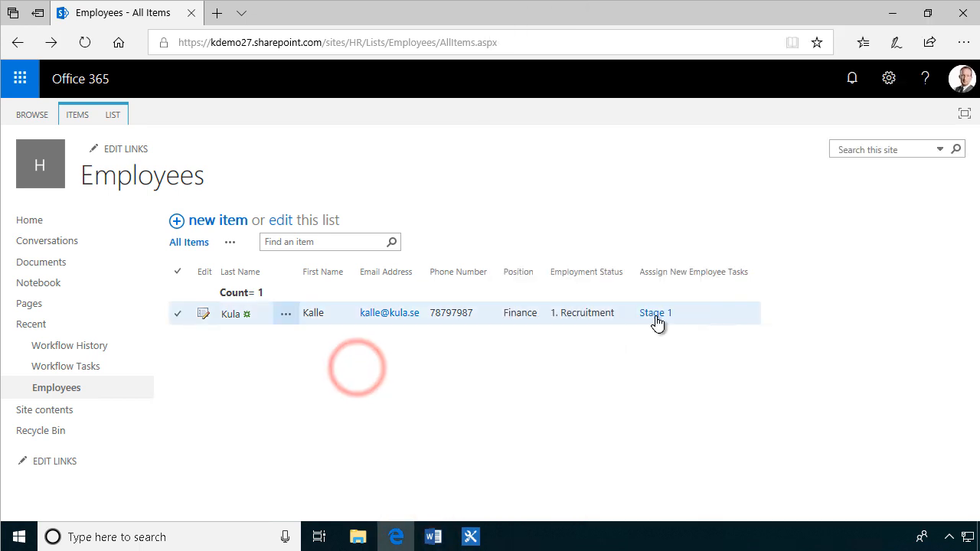
click(655, 313)
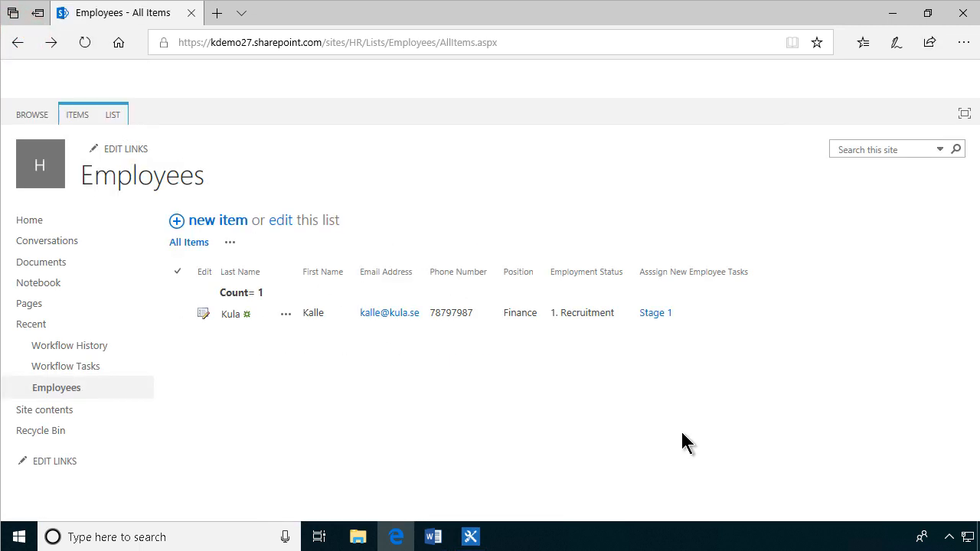
click(433, 536)
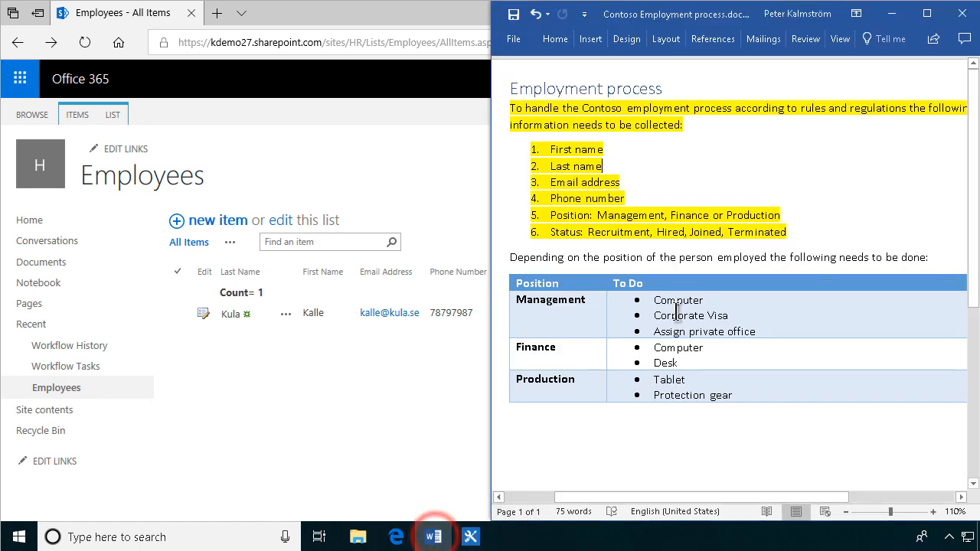